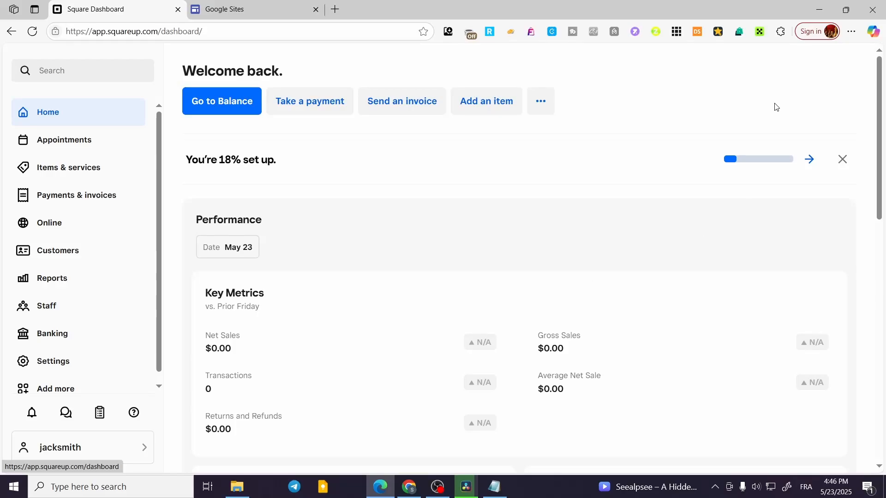
pyautogui.moveTo(715, 80)
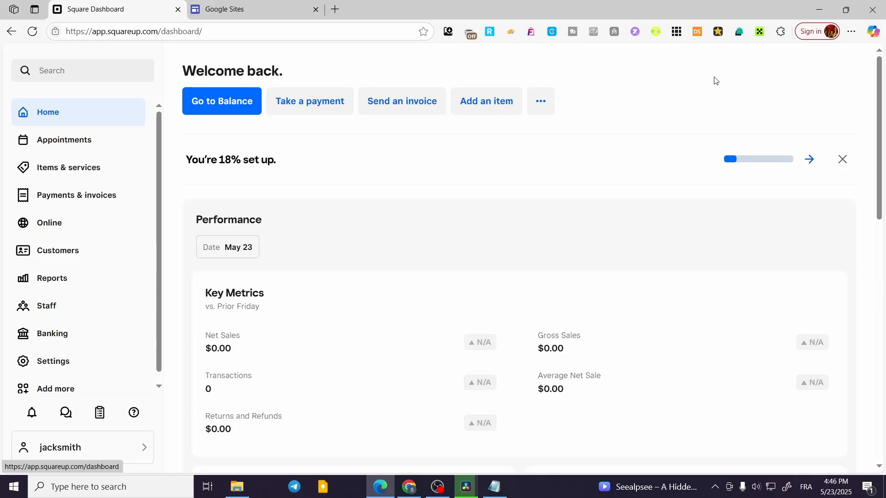
pyautogui.moveTo(790, 103)
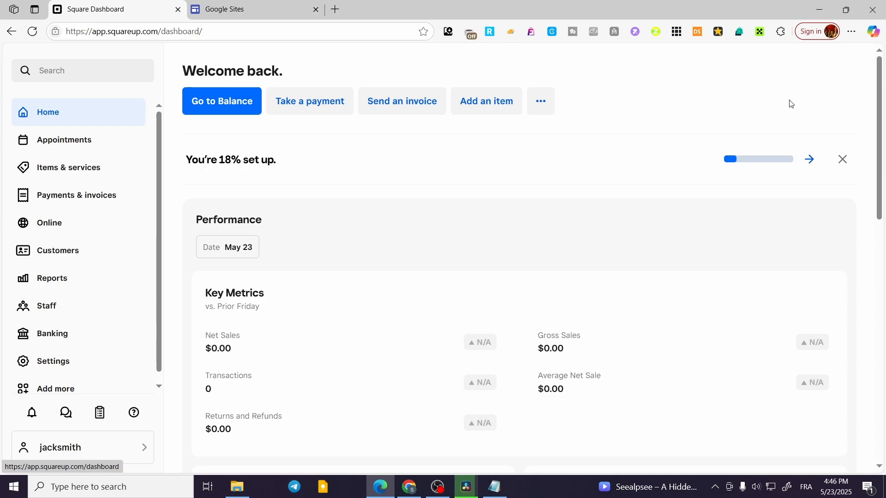
pyautogui.moveTo(622, 201)
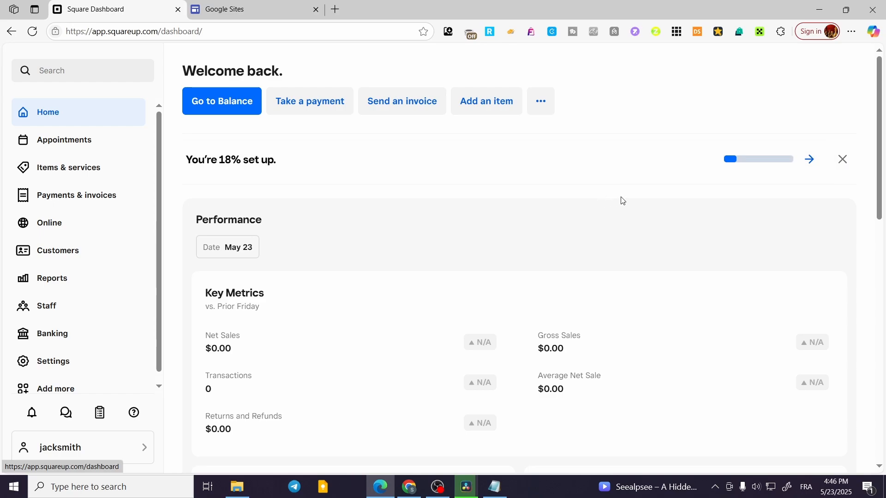
pyautogui.moveTo(693, 185)
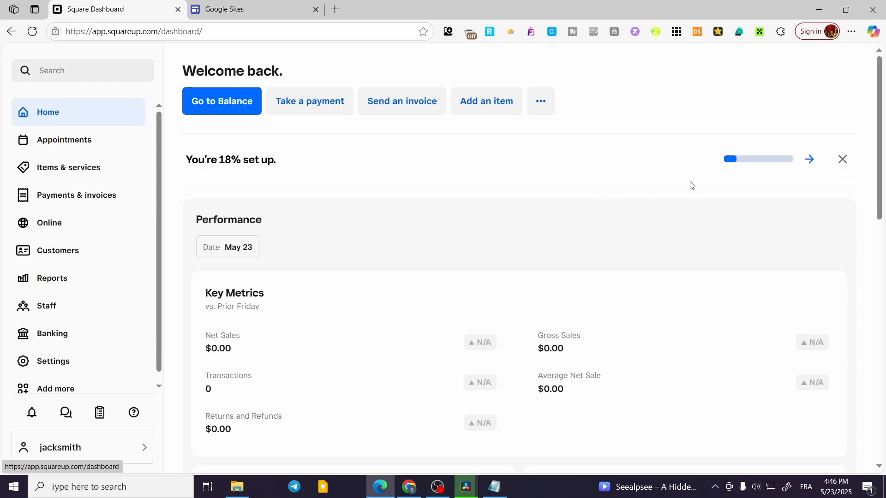
pyautogui.moveTo(544, 200)
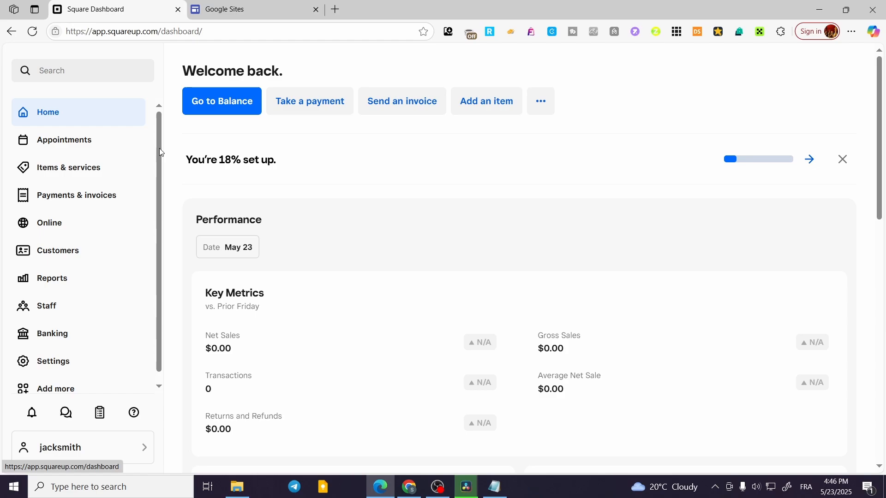
pyautogui.moveTo(143, 145)
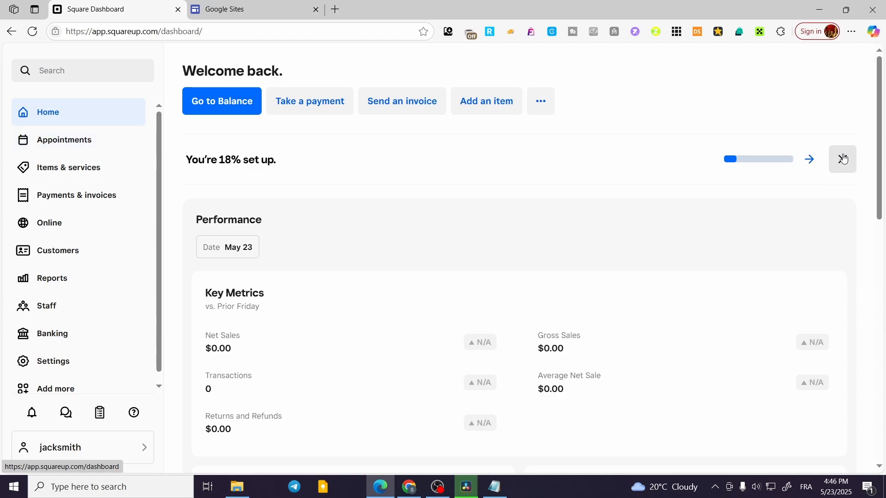
pyautogui.moveTo(850, 118)
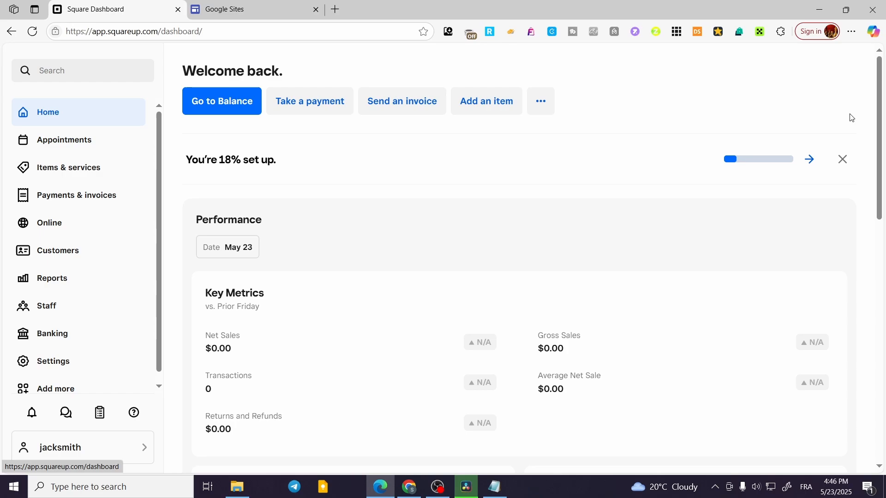
pyautogui.moveTo(845, 115)
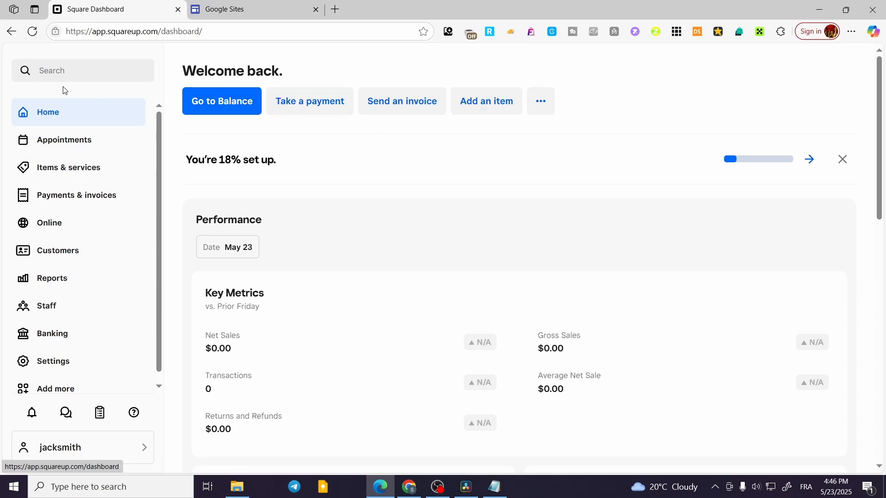
# Go to the Appointments overview, showing the setup guide at 60% complete
pyautogui.scroll(-3)
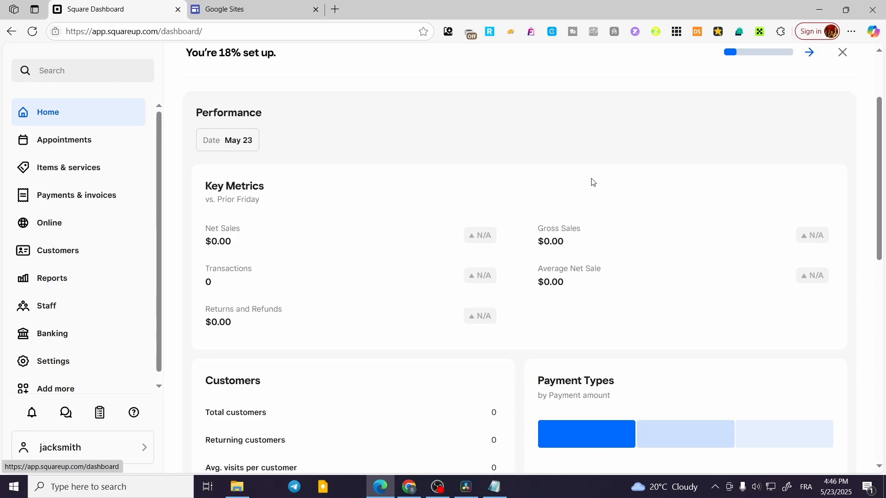
pyautogui.scroll(3)
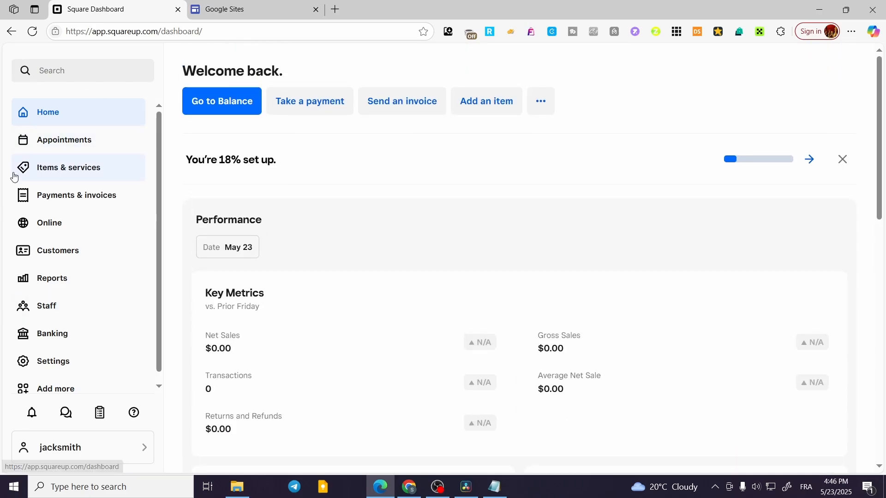
pyautogui.click(64, 139)
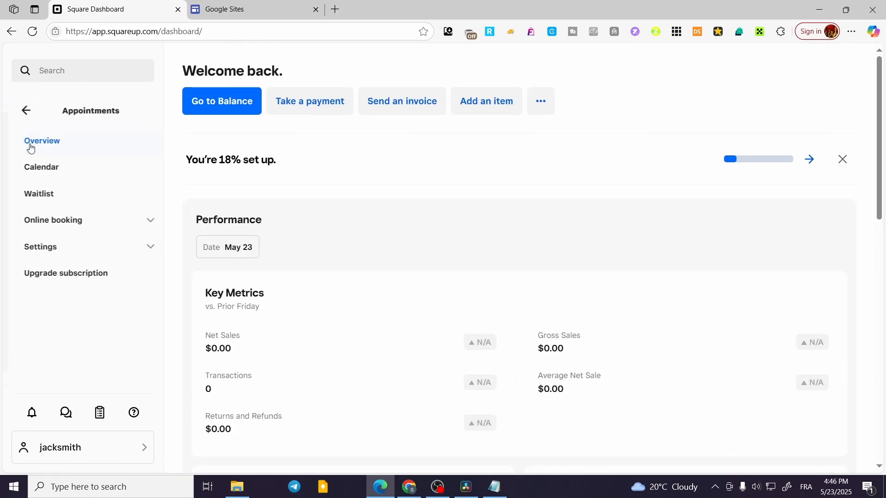
pyautogui.click(42, 141)
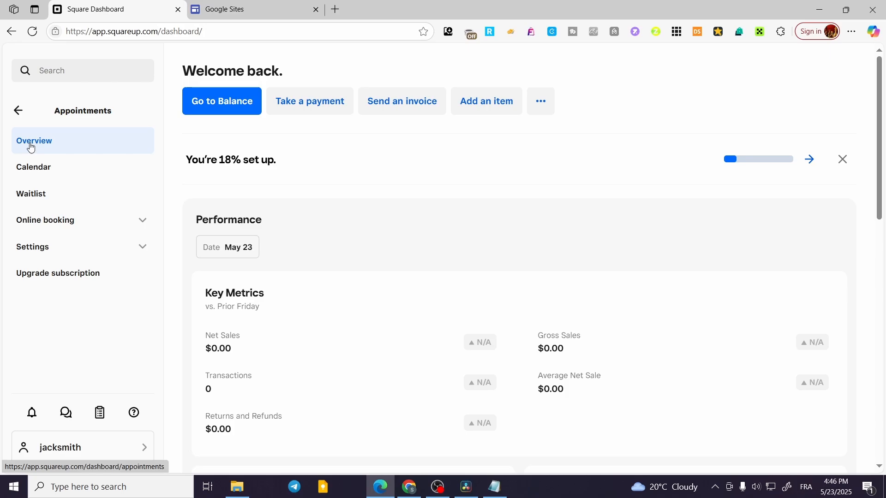
pyautogui.click(33, 141)
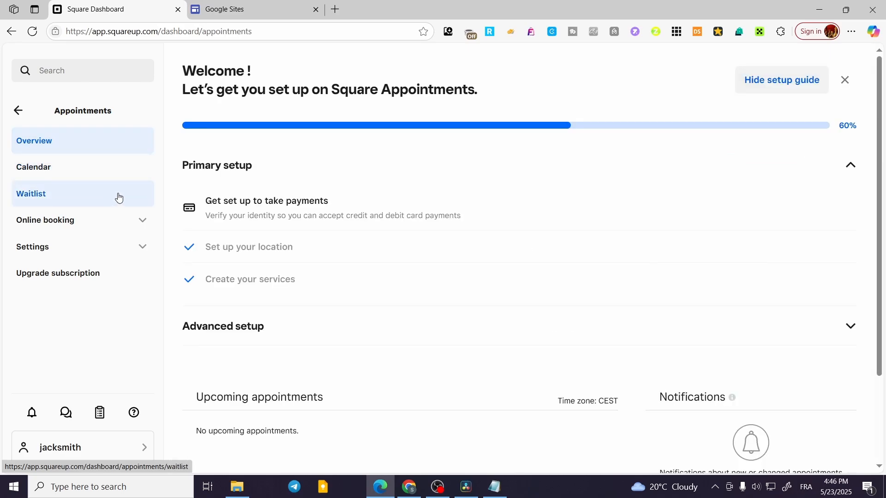
pyautogui.moveTo(383, 148)
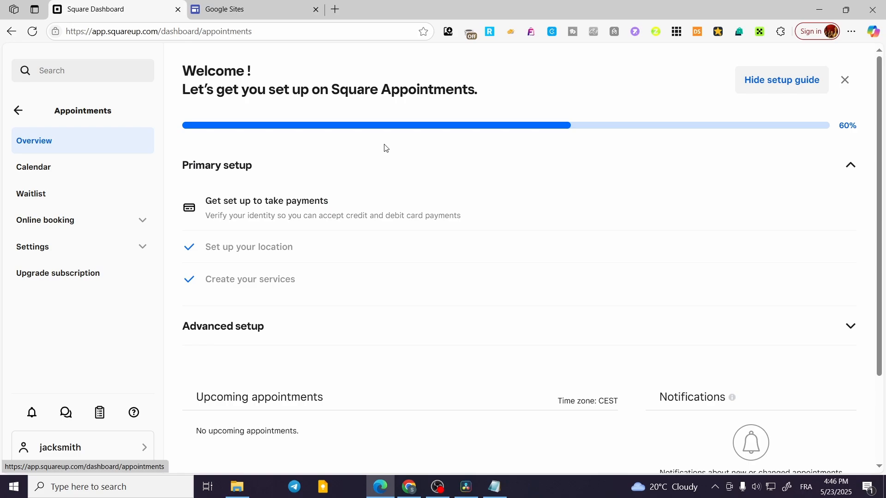
pyautogui.moveTo(405, 143)
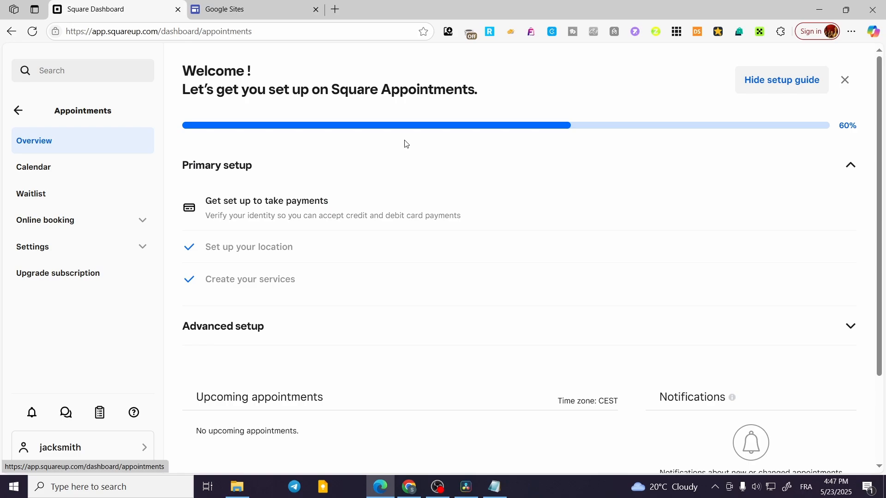
pyautogui.moveTo(33, 149)
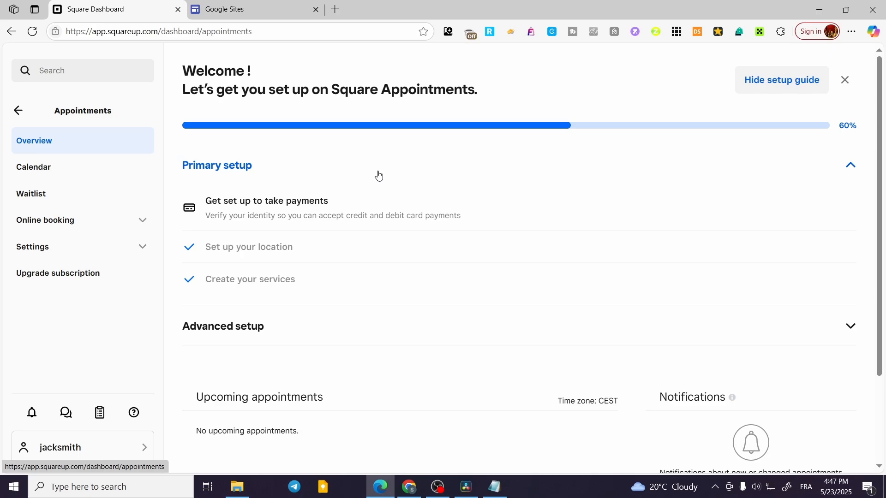
pyautogui.moveTo(229, 277)
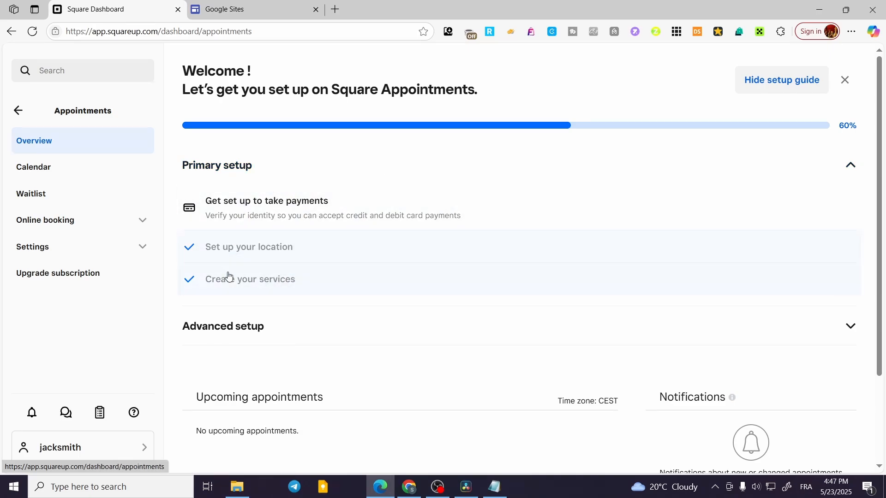
pyautogui.moveTo(229, 285)
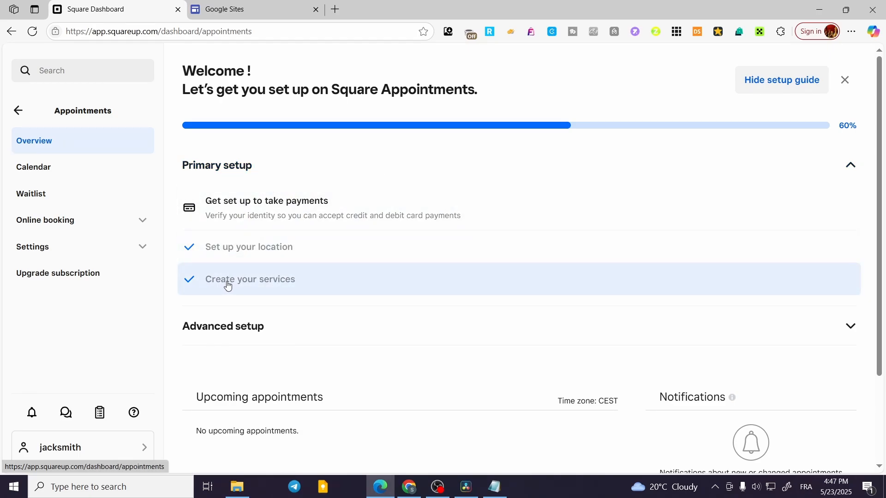
# Create service 'd' at a fixed $10.00 for 30 minutes, bookable online, and save it
pyautogui.click(250, 280)
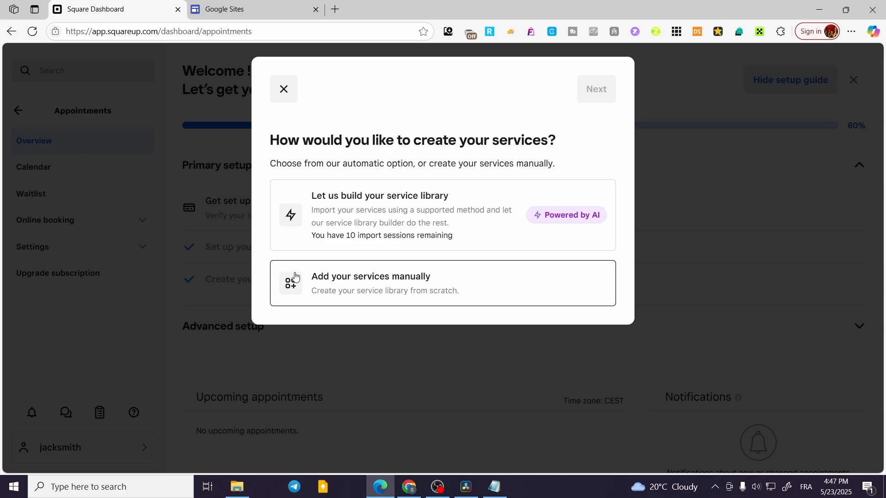
pyautogui.moveTo(339, 285)
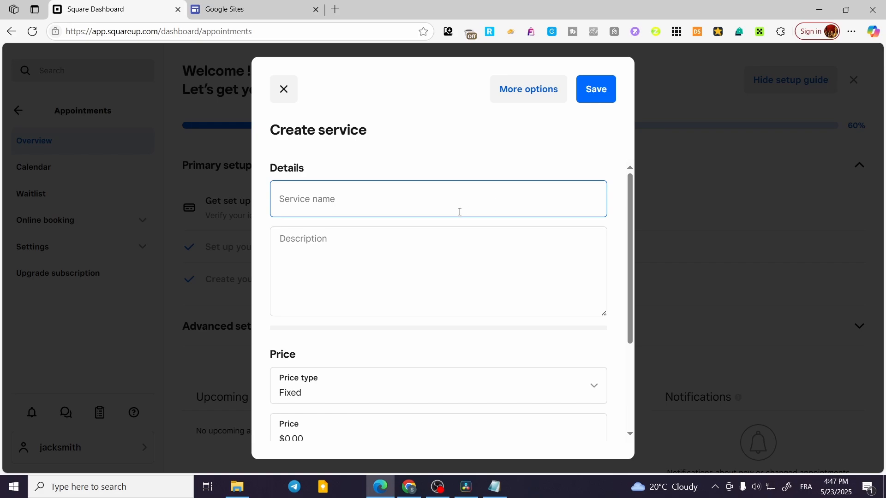
pyautogui.write('d')
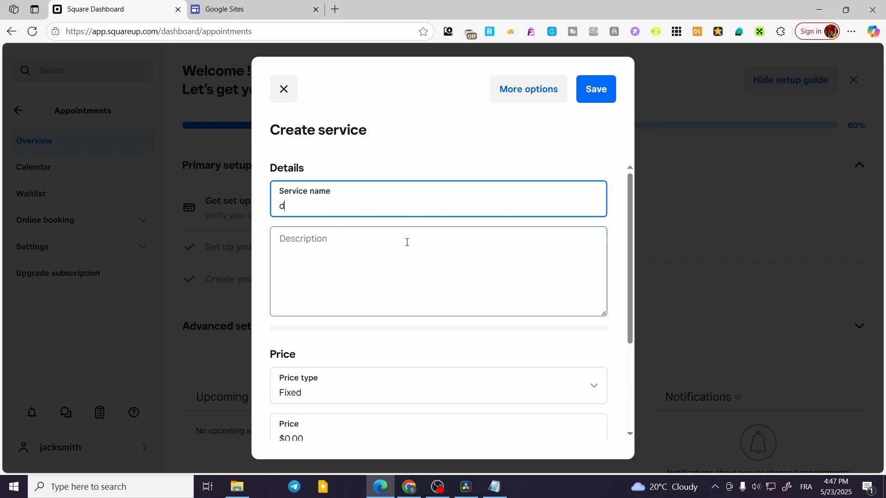
pyautogui.scroll(-3)
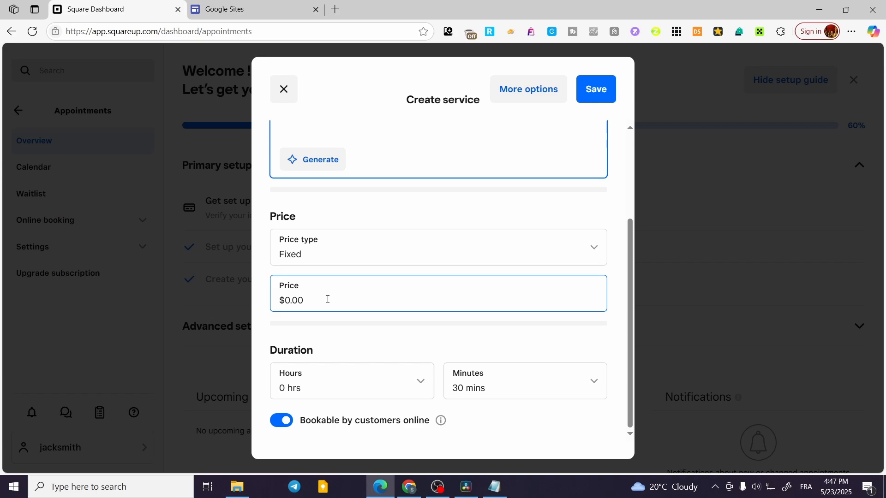
pyautogui.write('100')
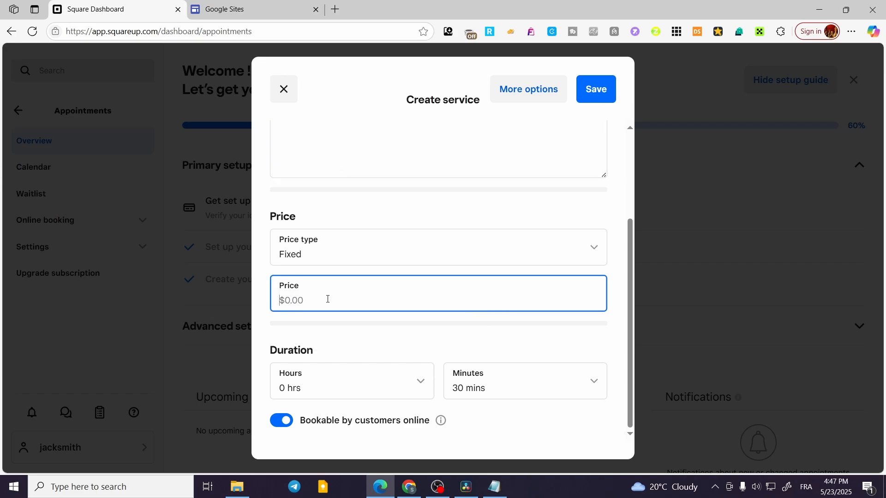
pyautogui.write('10.00')
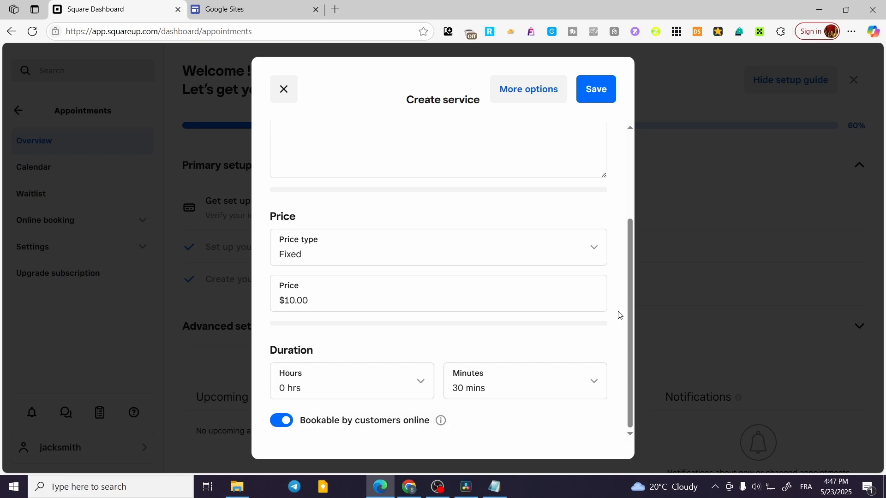
pyautogui.moveTo(613, 66)
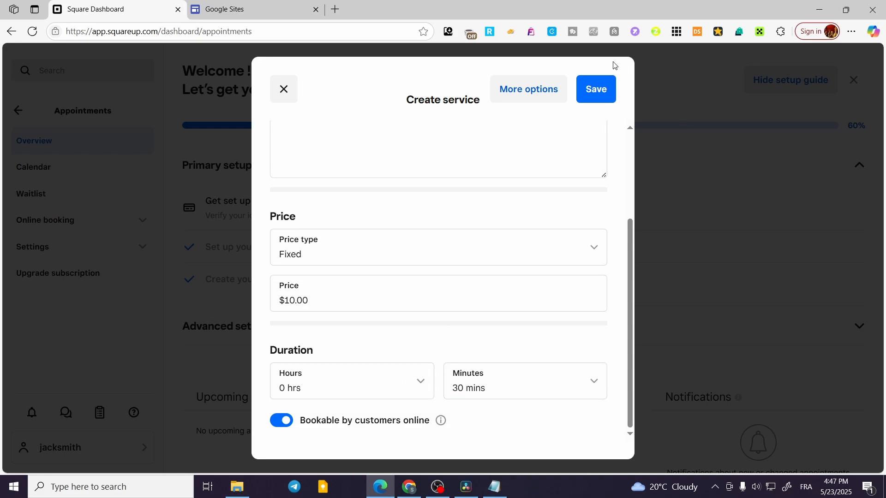
pyautogui.click(528, 89)
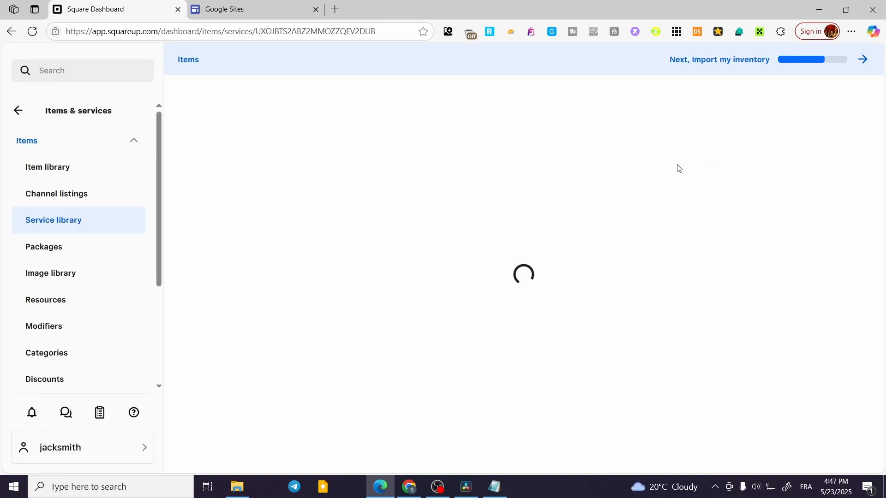
pyautogui.moveTo(316, 213)
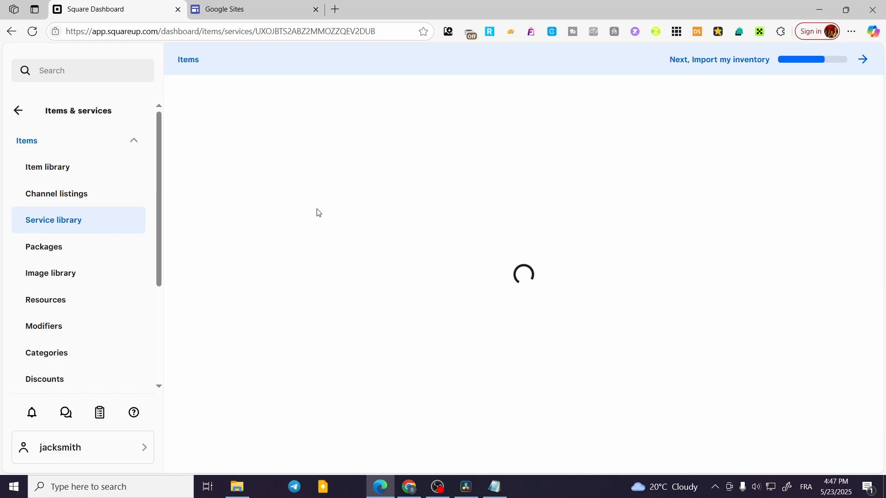
pyautogui.moveTo(435, 211)
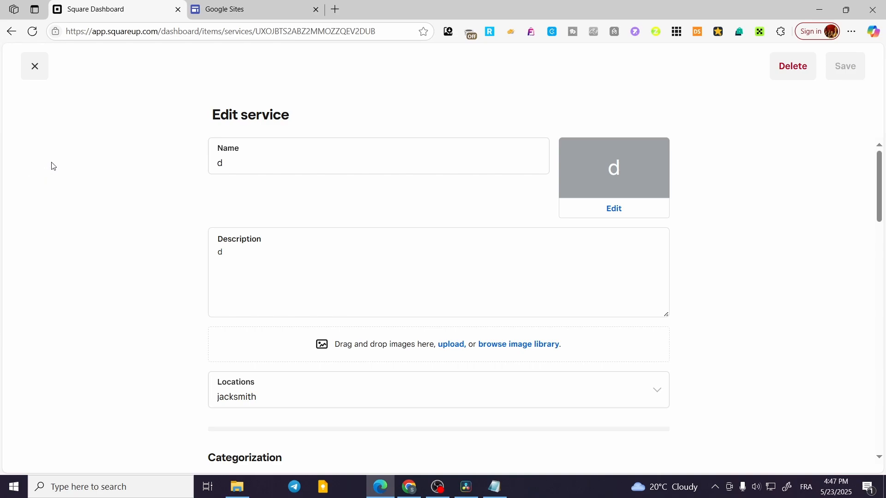
pyautogui.moveTo(235, 131)
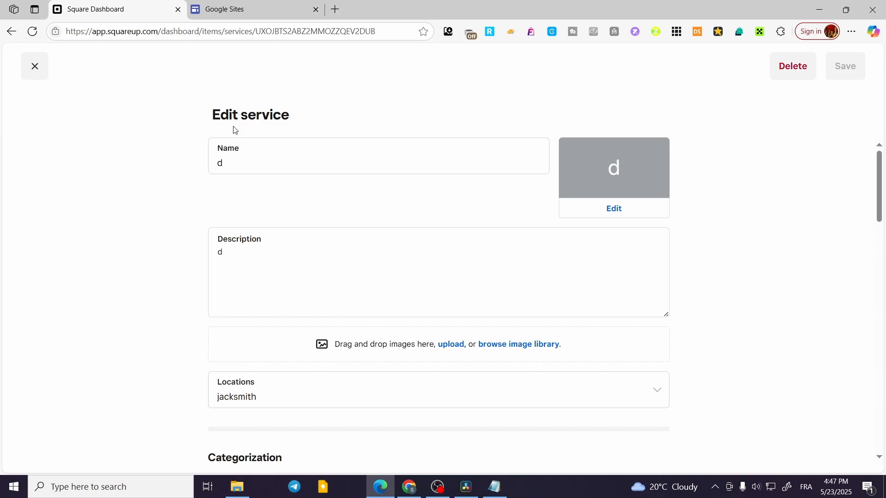
# Open service 'd' for editing and scroll down to Variations and Advanced settings
pyautogui.click(491, 155)
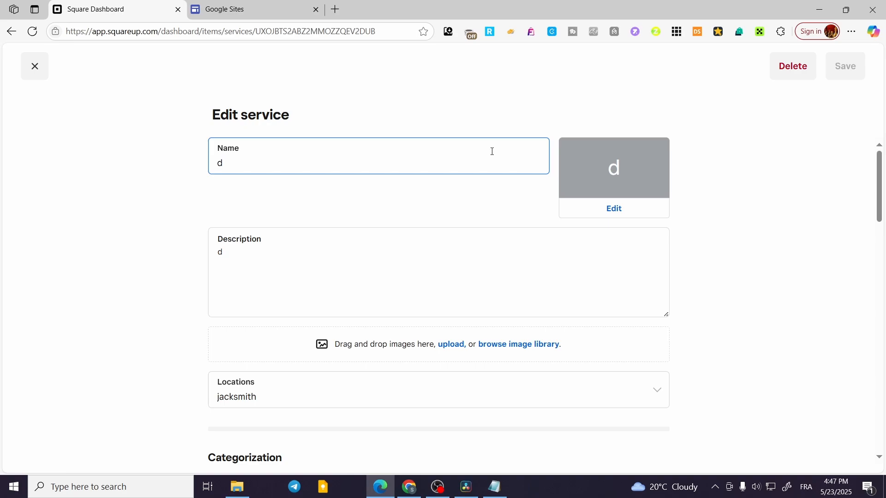
pyautogui.scroll(-3)
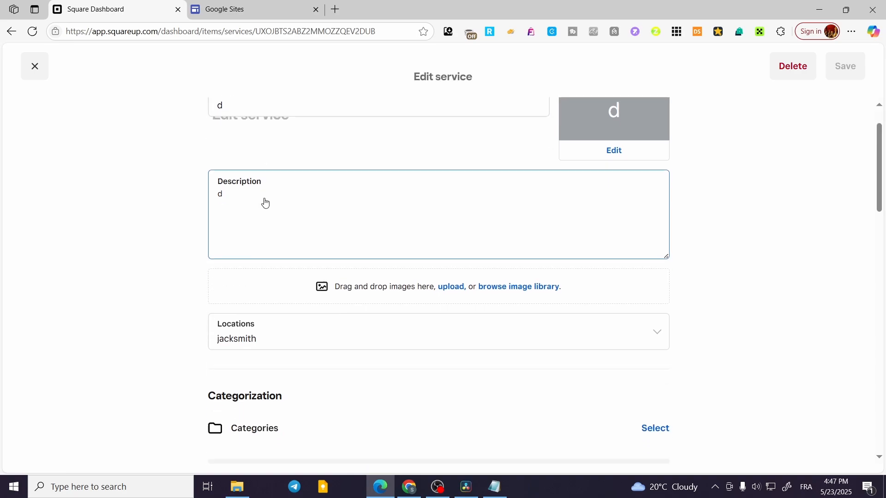
pyautogui.scroll(-3)
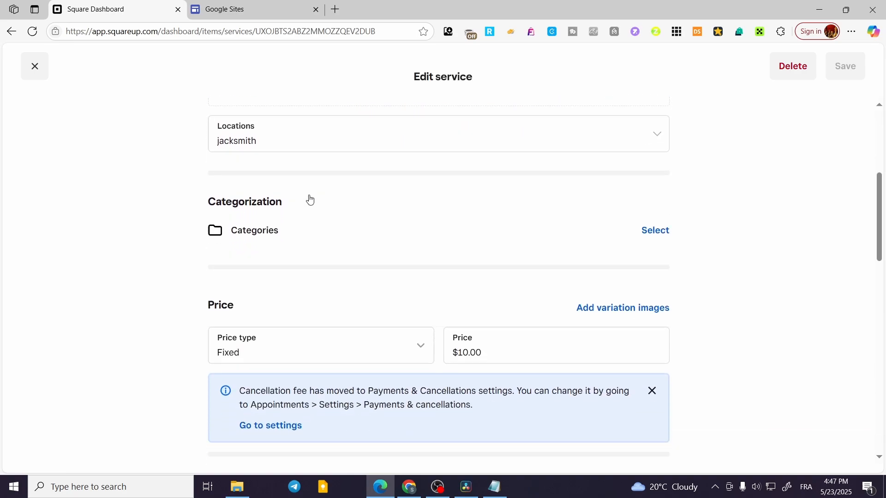
pyautogui.scroll(-3)
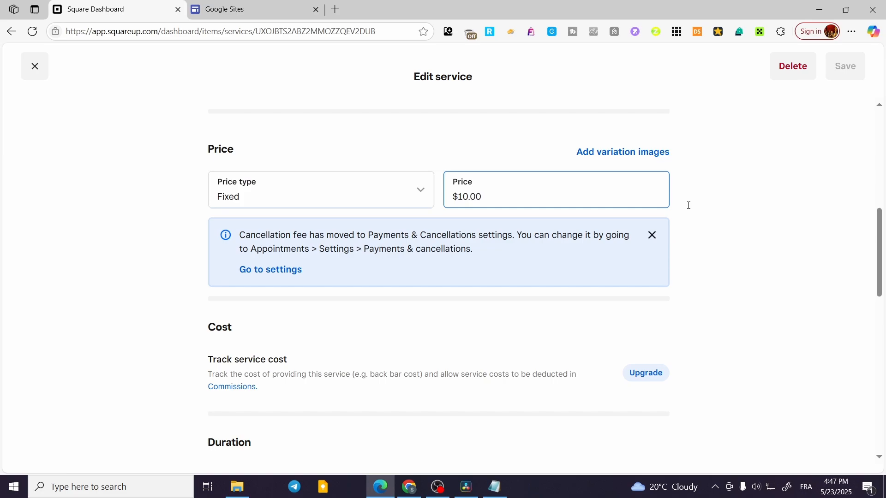
pyautogui.scroll(-3)
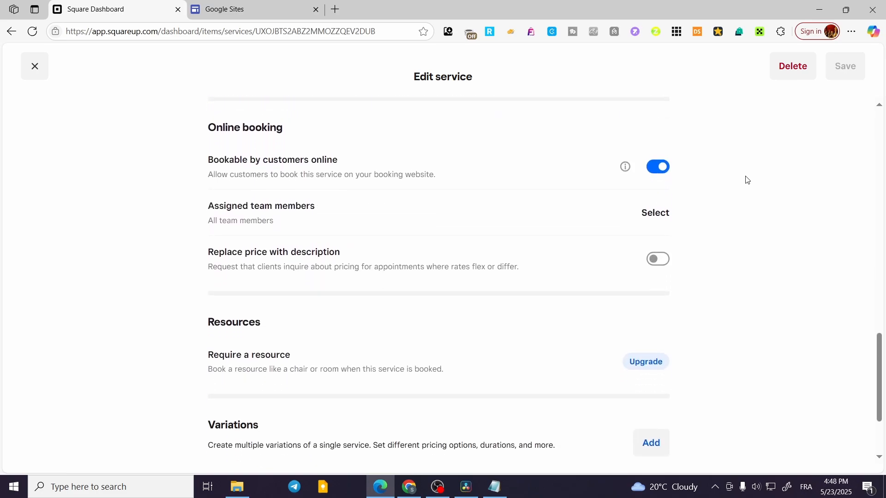
pyautogui.scroll(-3)
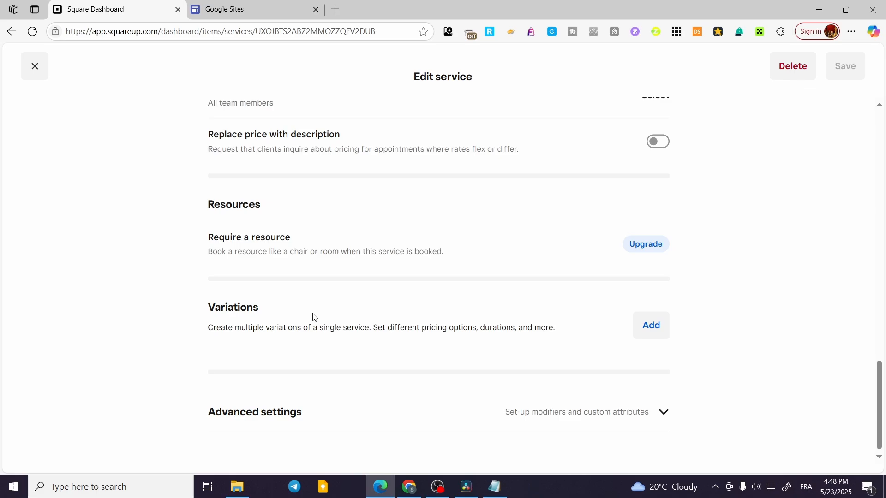
pyautogui.moveTo(339, 326)
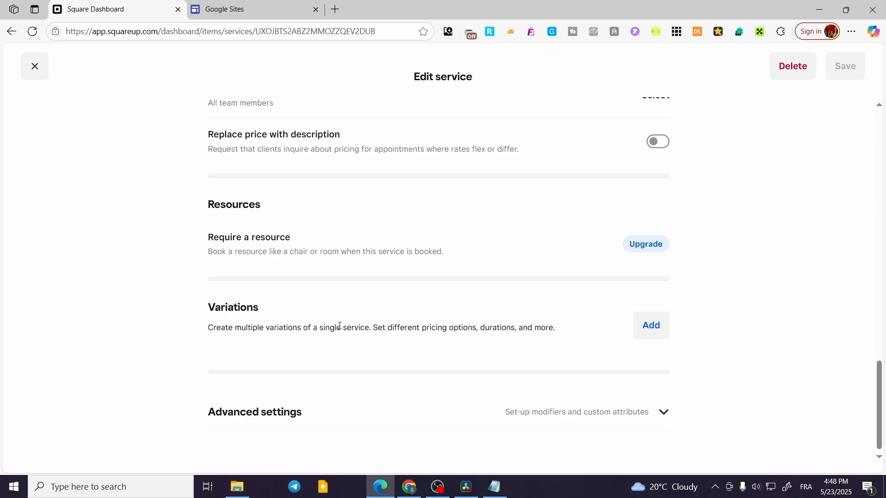
pyautogui.moveTo(222, 337)
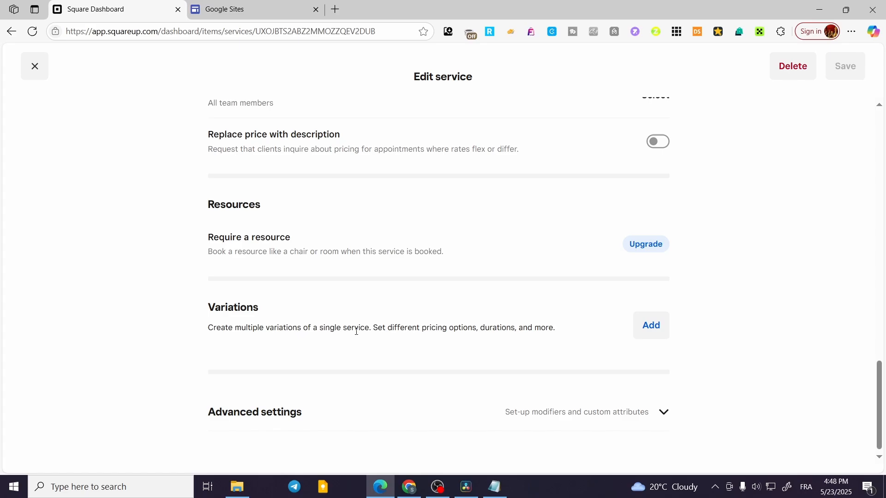
pyautogui.moveTo(423, 341)
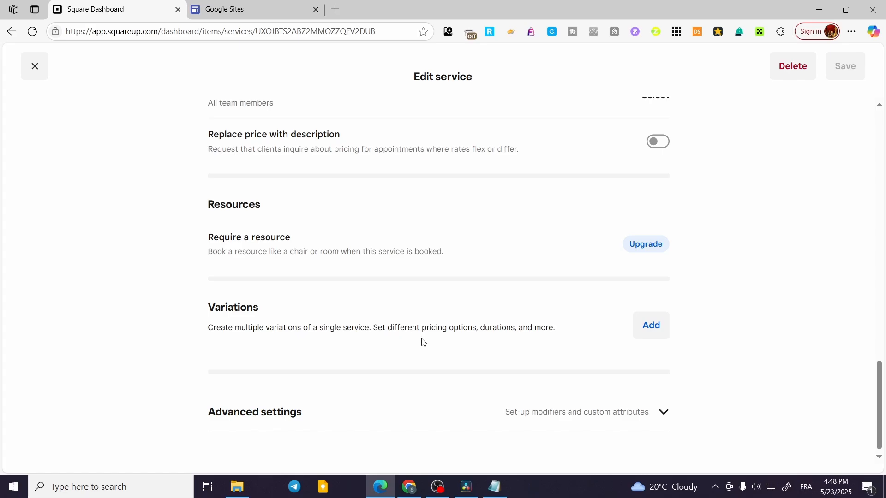
pyautogui.moveTo(599, 352)
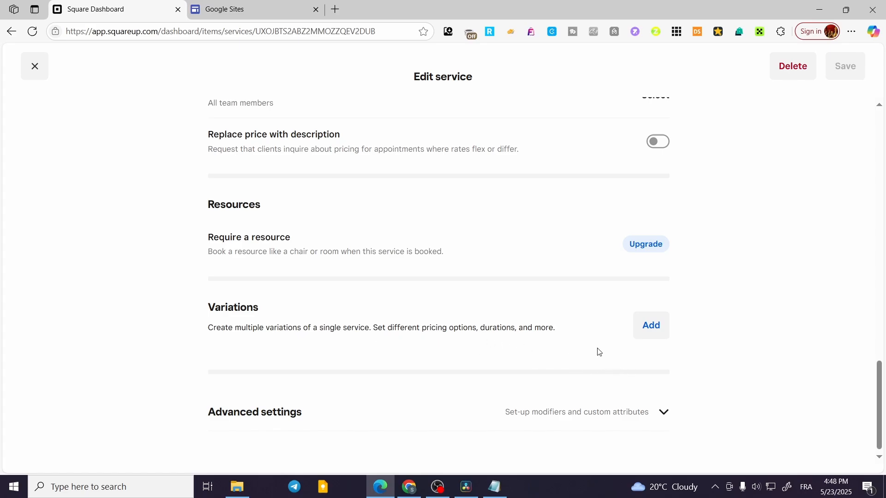
# Add a new variation and browse its Online booking, Locations and Custom attributes tabs
pyautogui.click(650, 326)
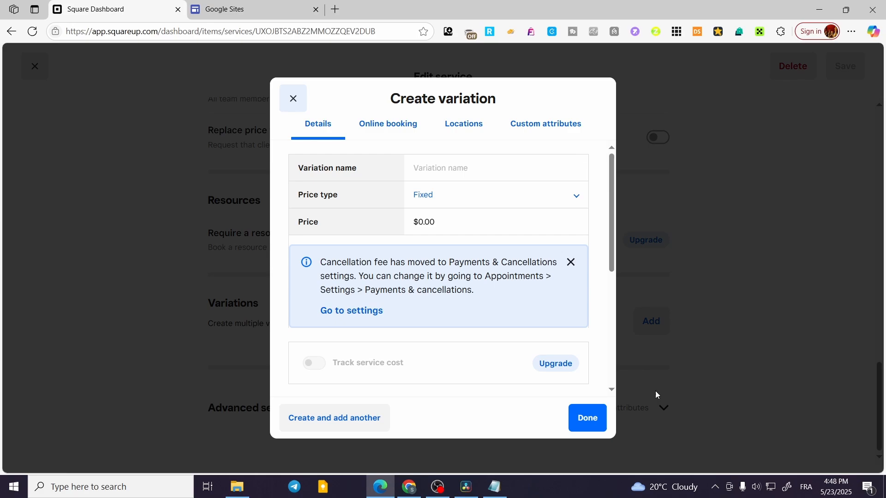
pyautogui.moveTo(383, 188)
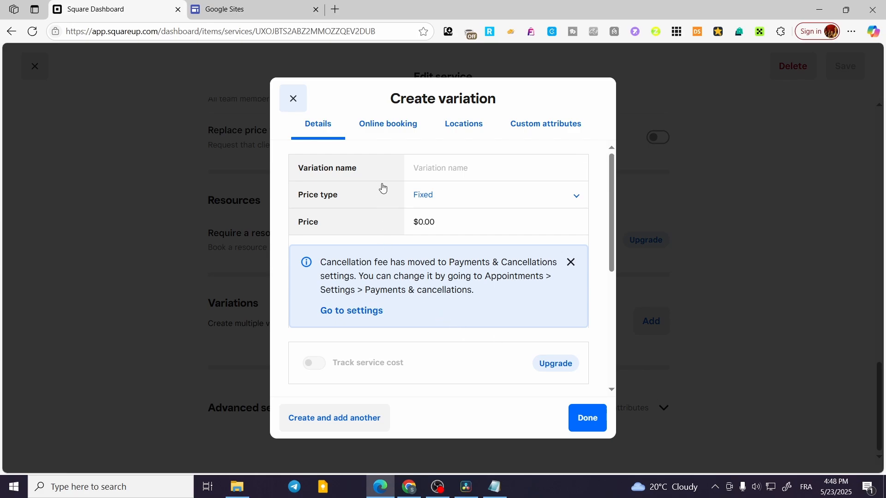
pyautogui.moveTo(485, 196)
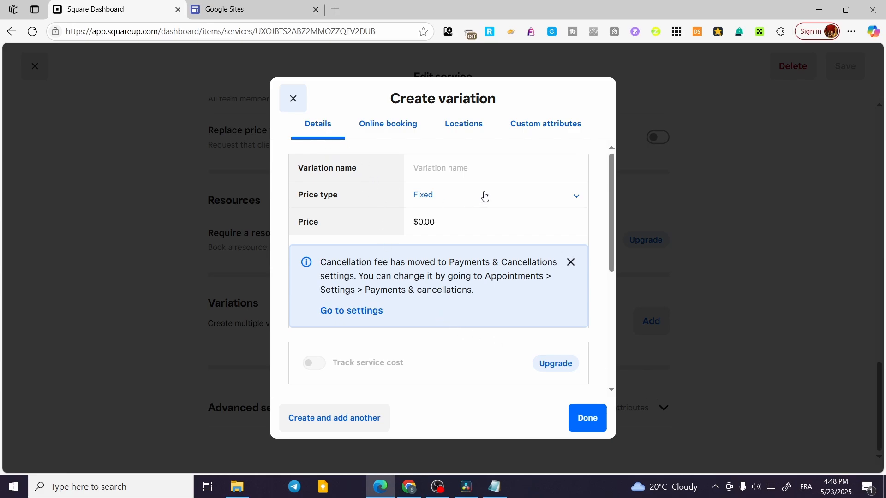
pyautogui.click(388, 124)
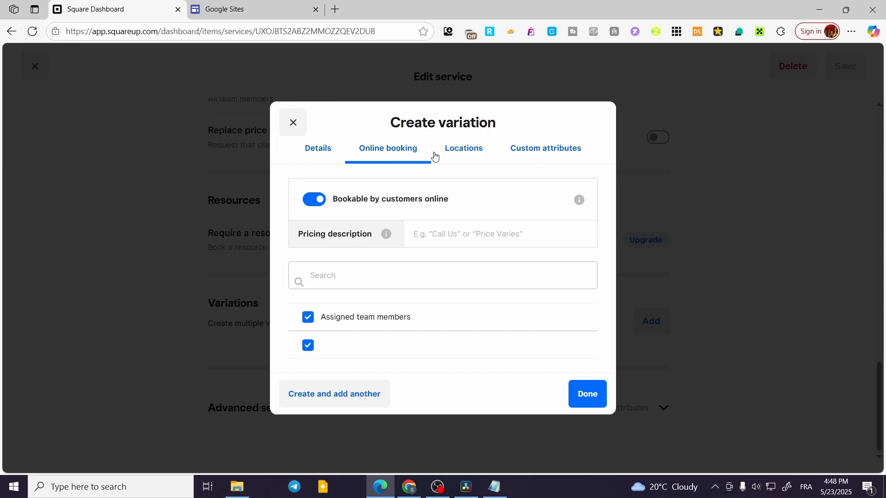
pyautogui.click(464, 148)
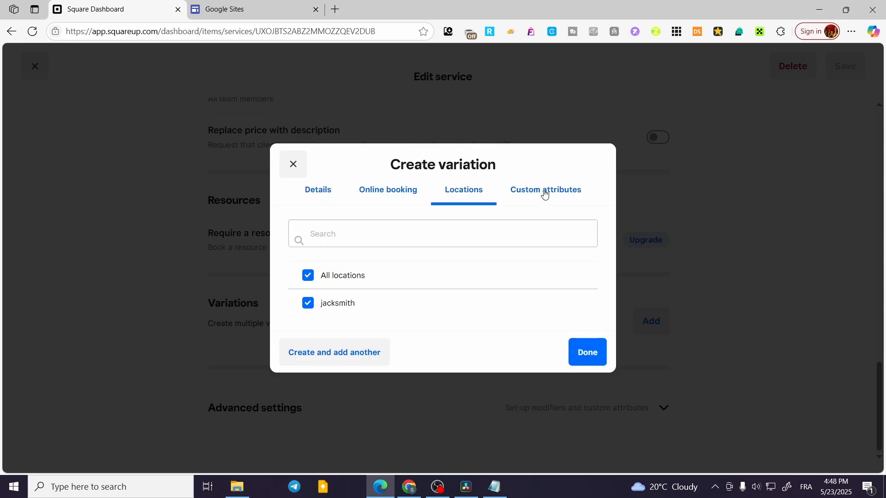
pyautogui.click(545, 189)
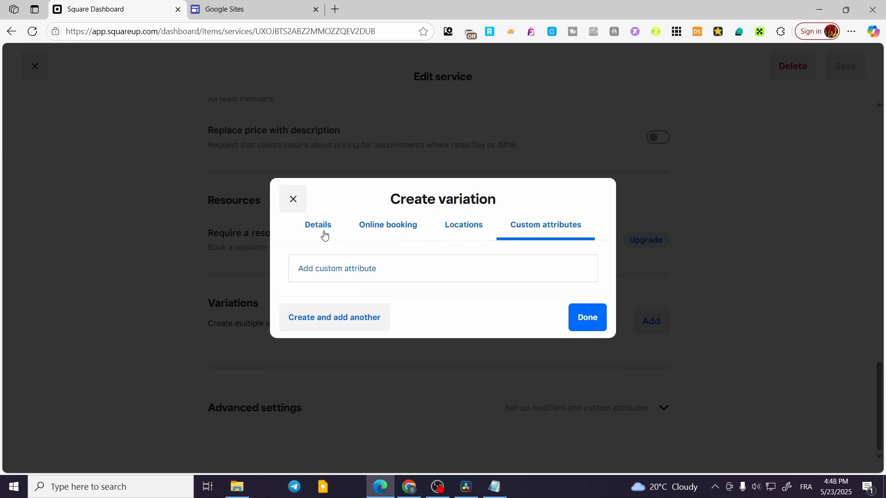
pyautogui.click(463, 225)
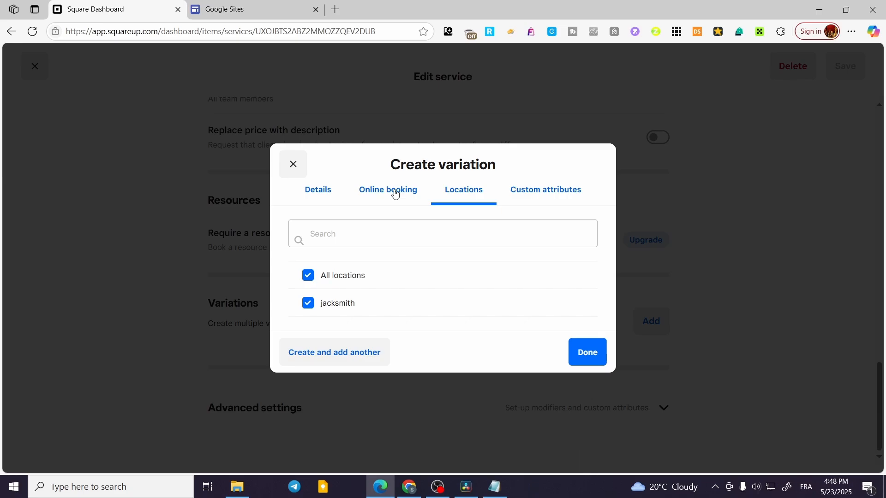
pyautogui.click(317, 189)
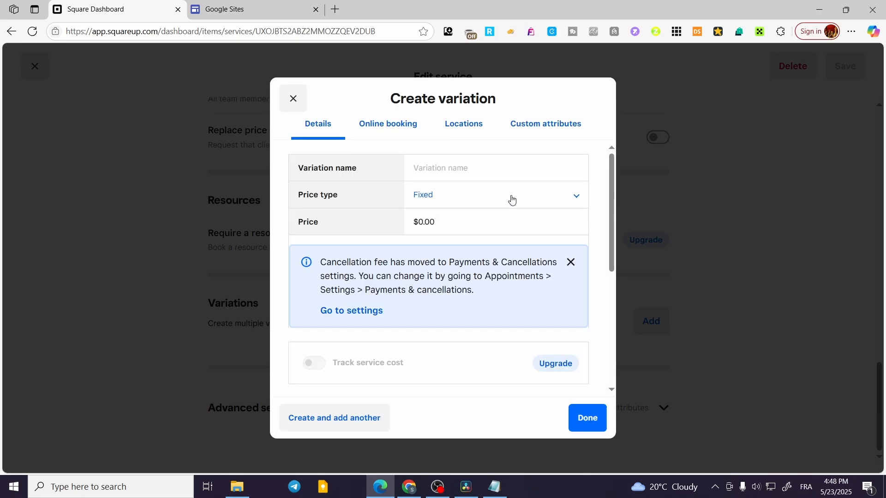
# Enter 'Detailed Consultation' as the variation name and replace its price with $100.00
pyautogui.click(496, 168)
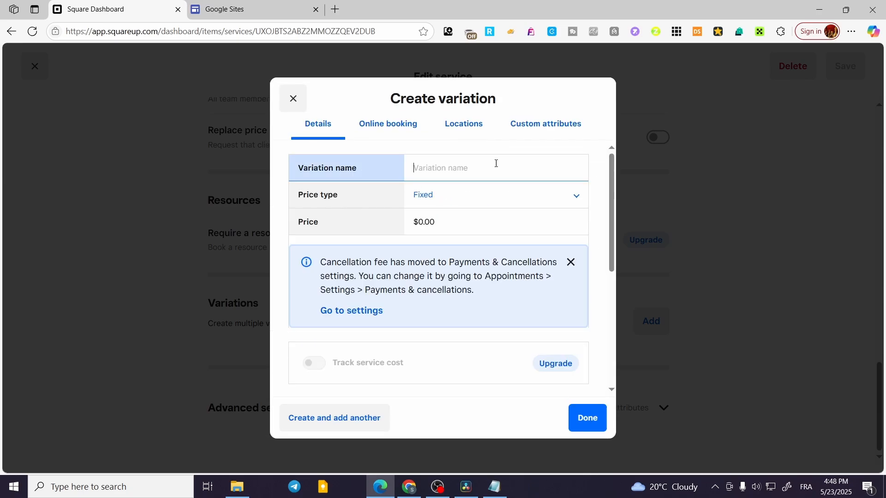
pyautogui.write('Deta')
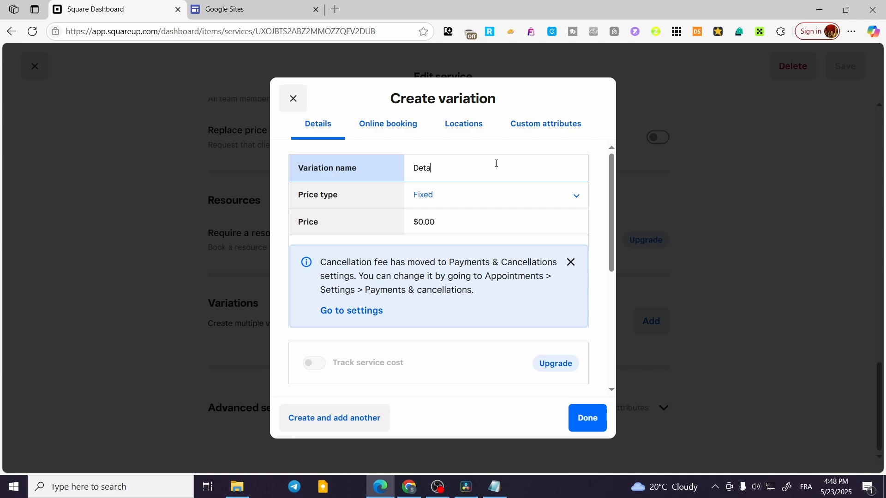
pyautogui.write('iled Con')
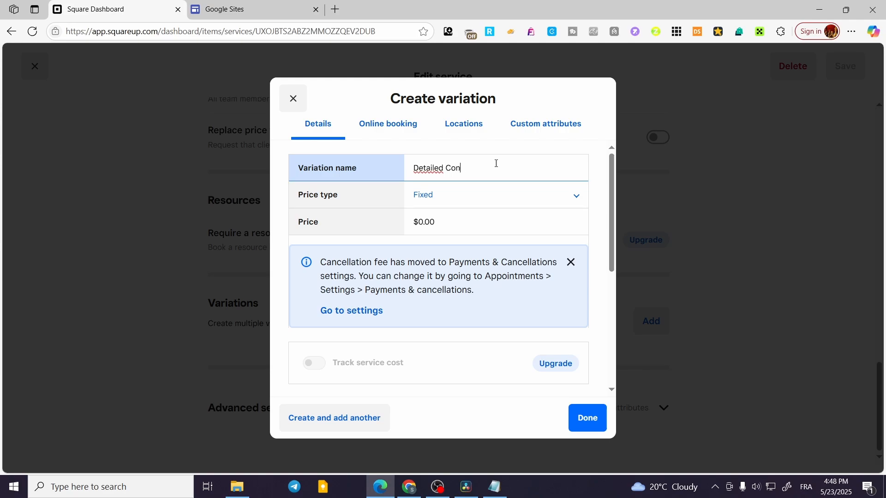
pyautogui.write('sultat')
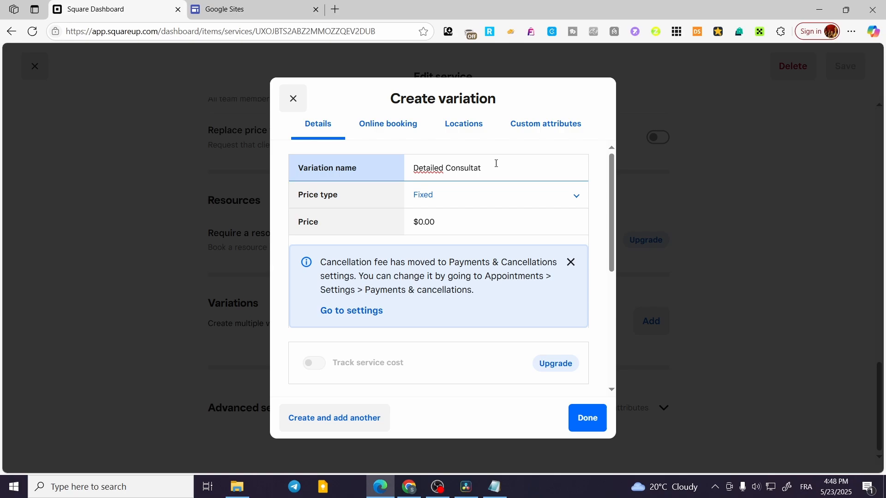
pyautogui.write('ion')
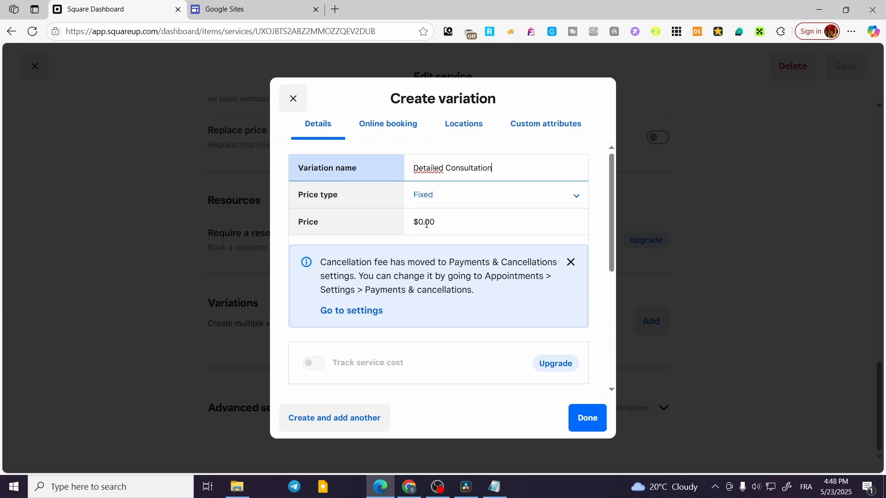
pyautogui.click(422, 221)
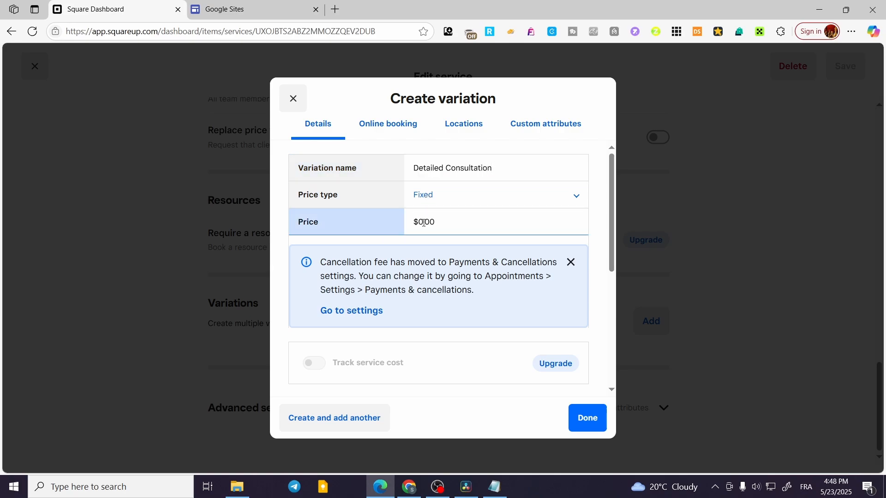
pyautogui.doubleClick(420, 221)
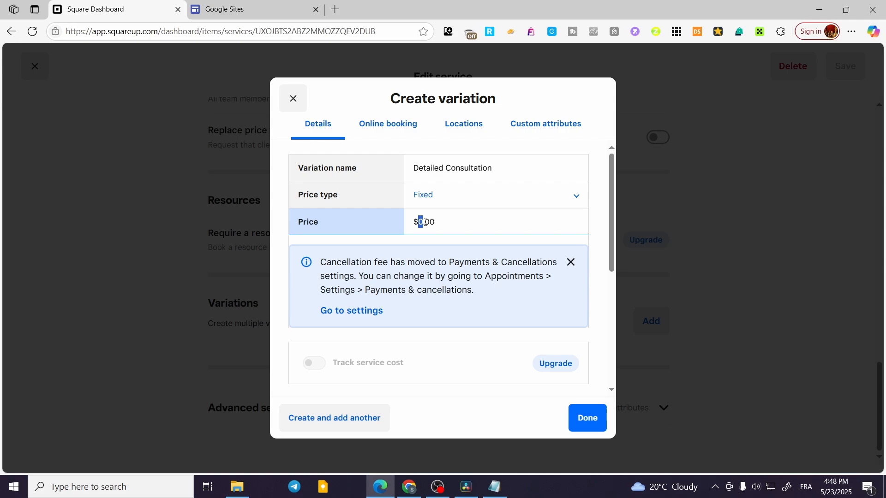
pyautogui.write('100')
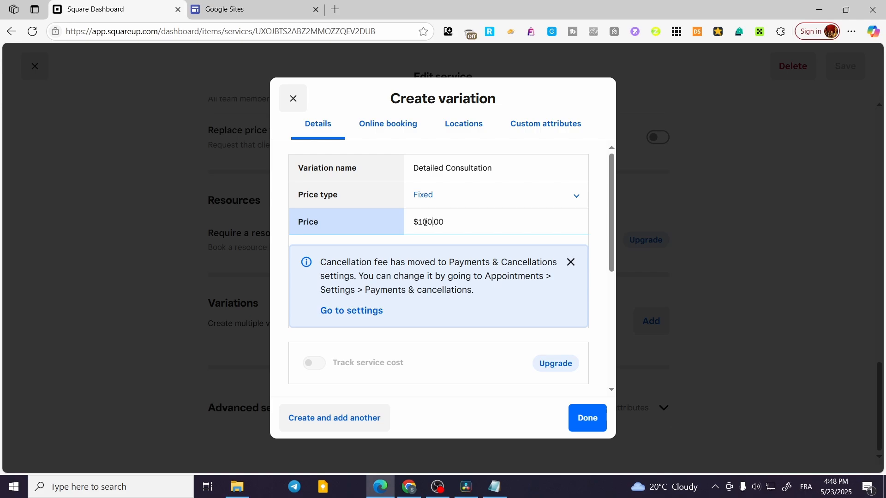
pyautogui.moveTo(599, 221)
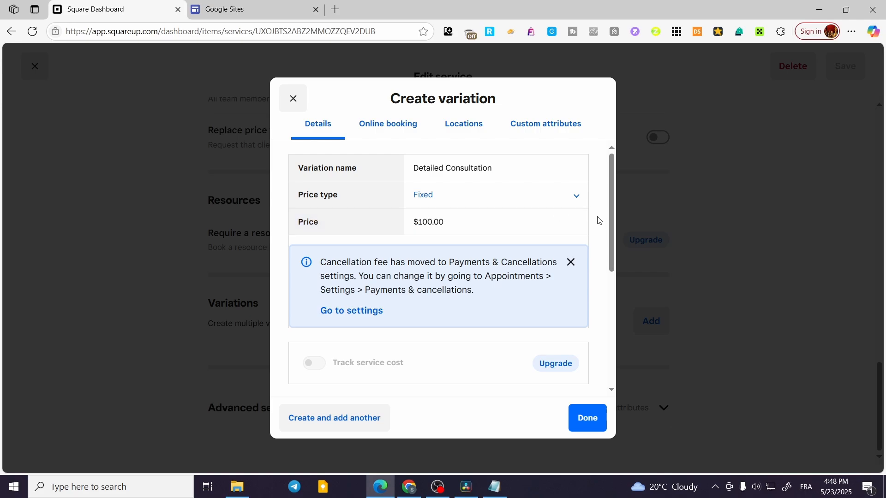
pyautogui.click(496, 194)
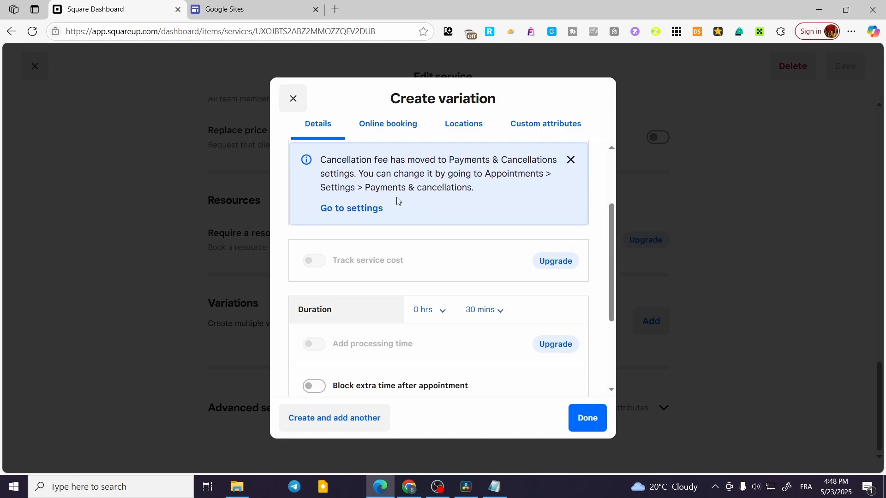
# Set Detailed Consultation's duration to 1 hr 0 mins with Block extra time off, and save it
pyautogui.scroll(-3)
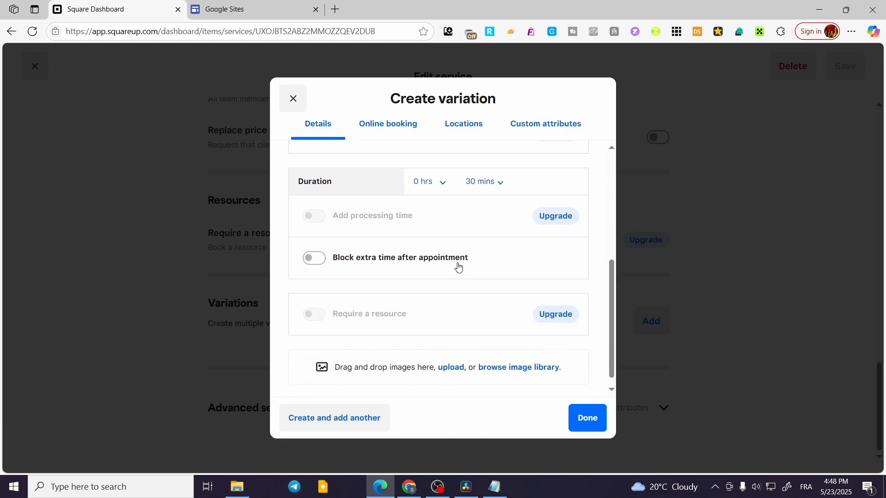
pyautogui.click(480, 181)
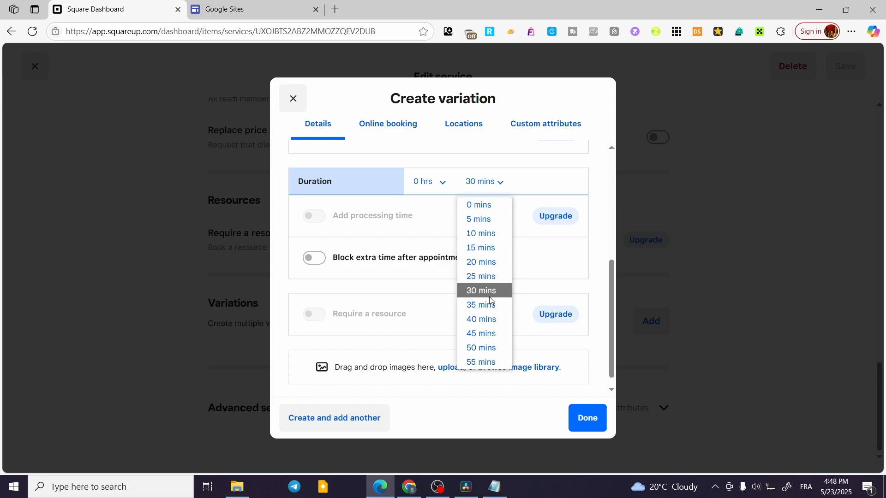
pyautogui.click(425, 181)
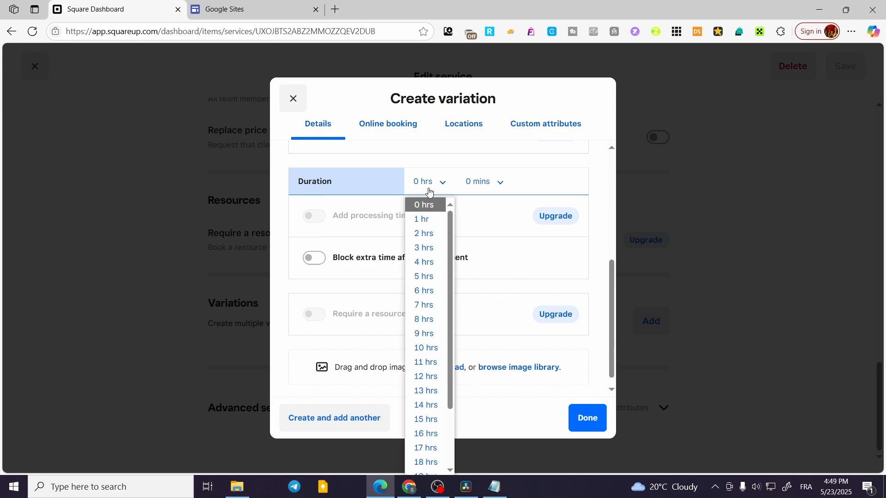
pyautogui.click(421, 219)
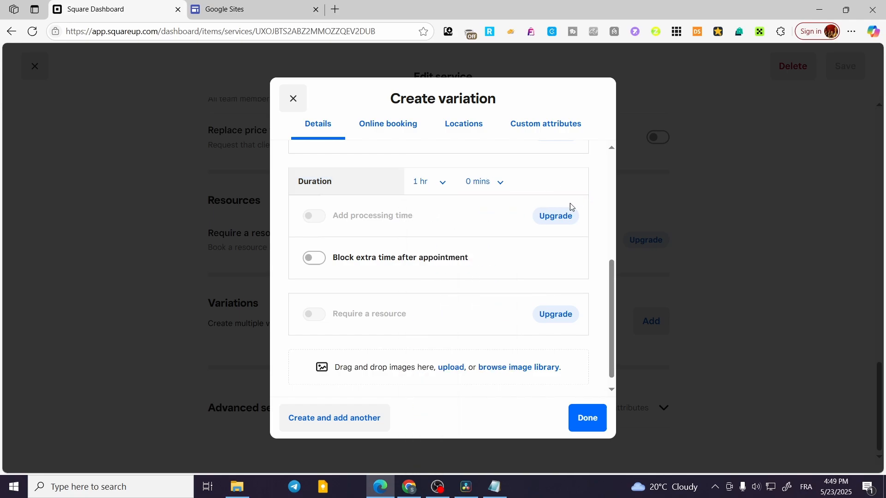
pyautogui.click(314, 257)
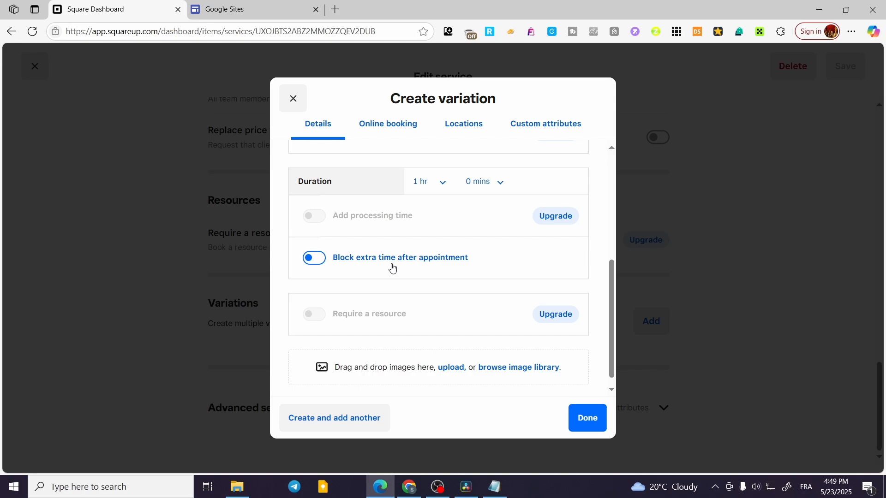
pyautogui.click(314, 257)
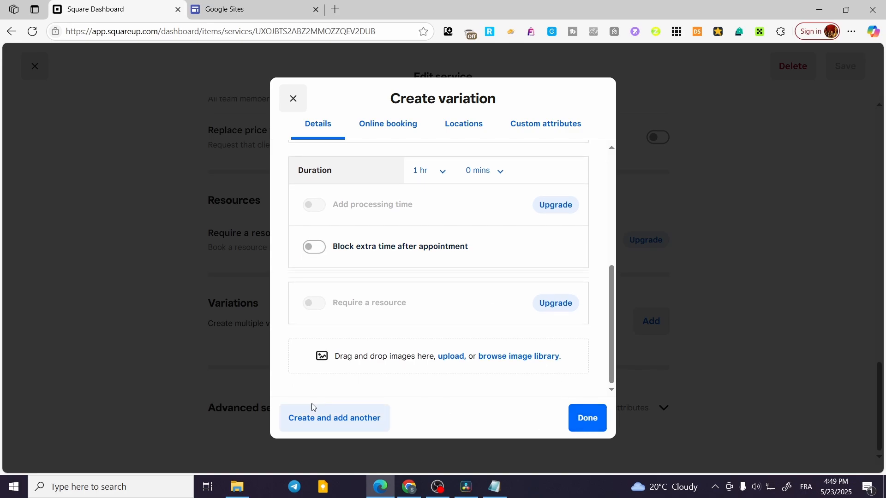
pyautogui.moveTo(357, 423)
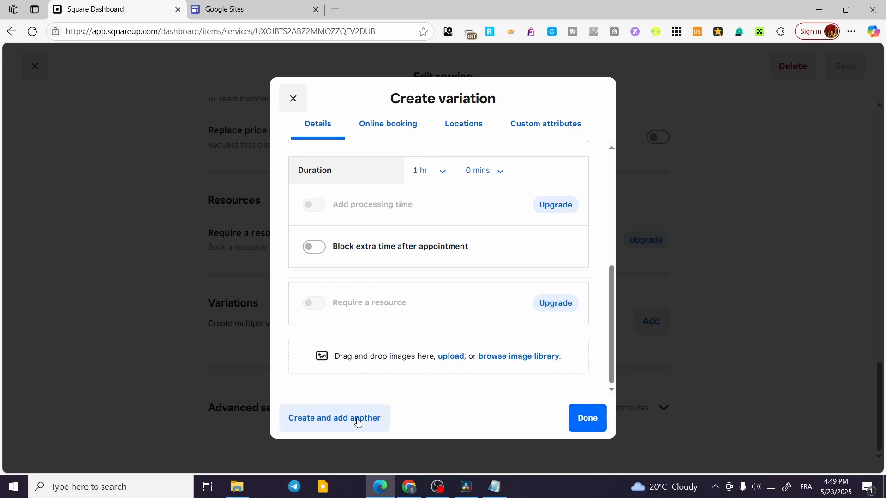
pyautogui.moveTo(534, 446)
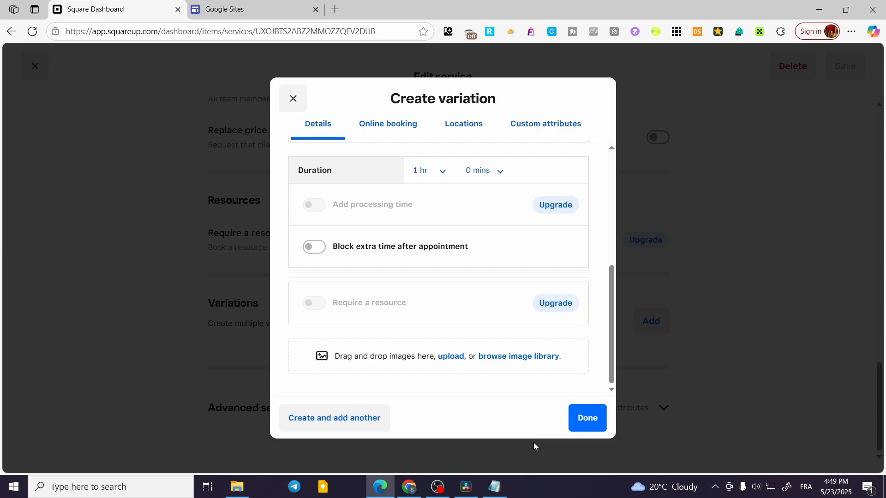
pyautogui.click(586, 418)
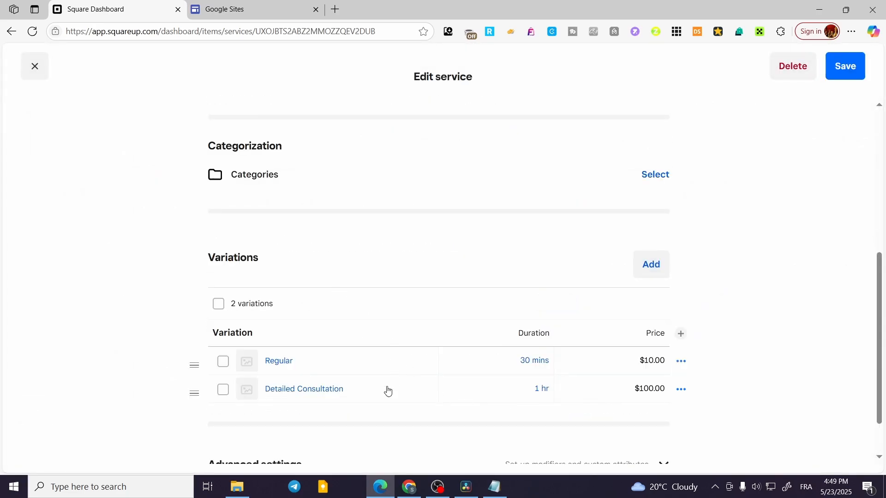
pyautogui.click(650, 265)
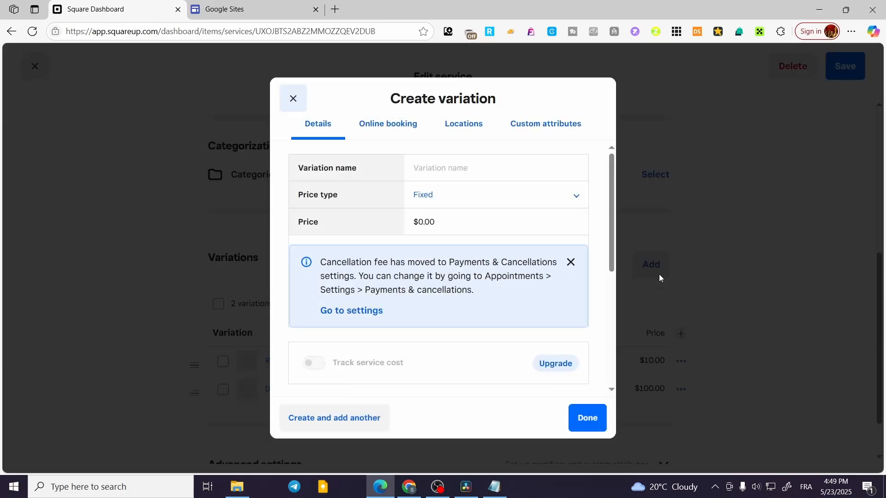
pyautogui.click(387, 123)
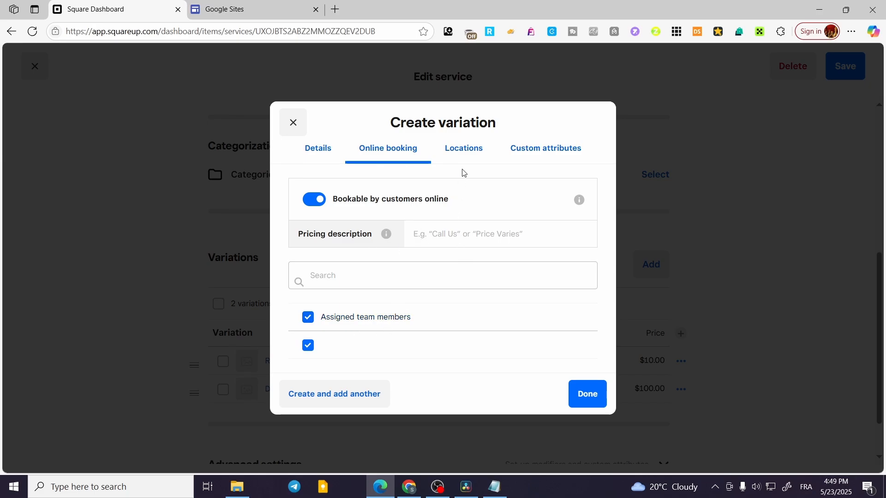
pyautogui.click(463, 148)
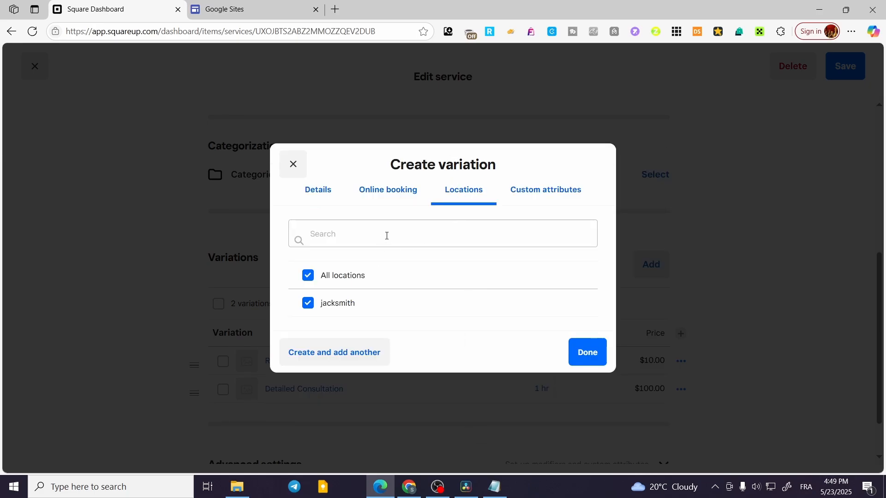
pyautogui.moveTo(550, 197)
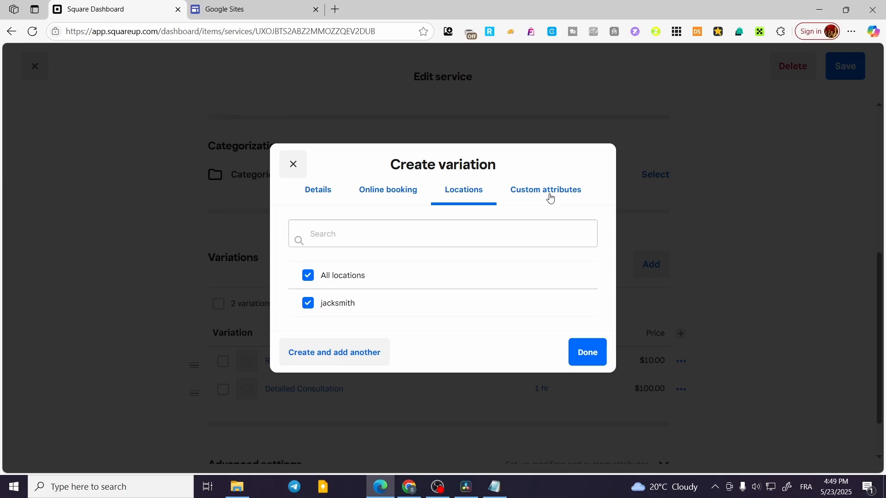
pyautogui.click(545, 189)
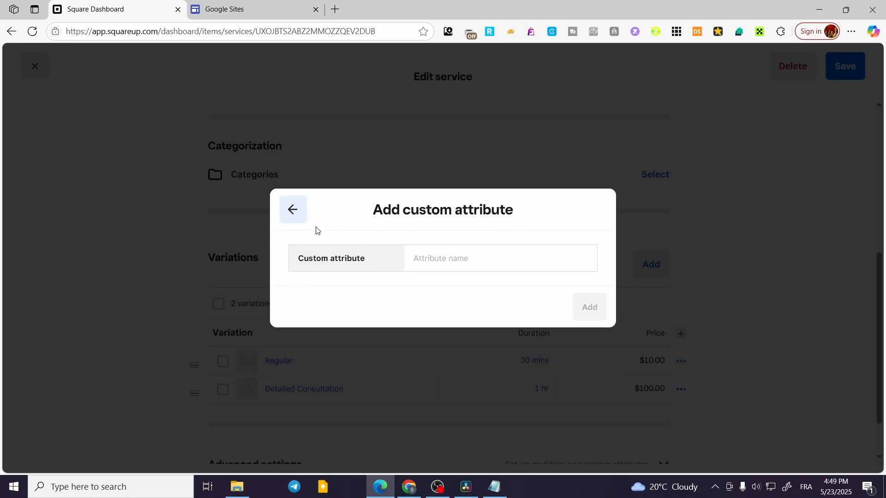
pyautogui.click(293, 210)
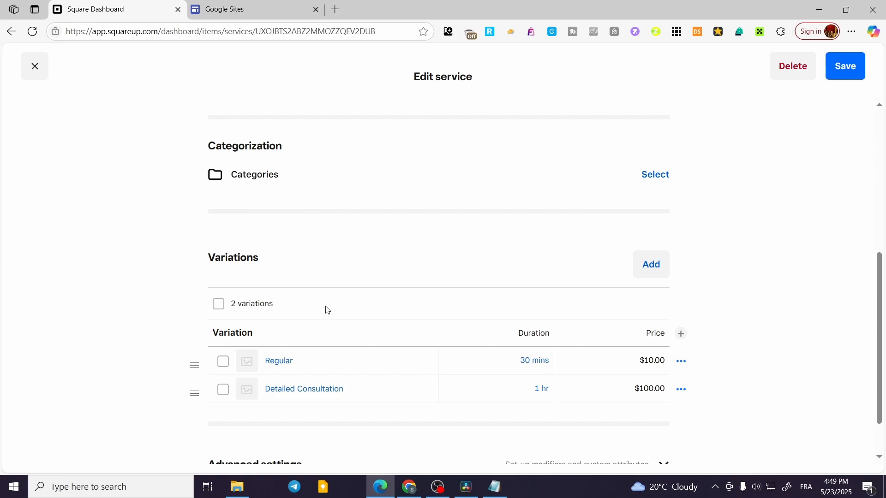
pyautogui.scroll(3)
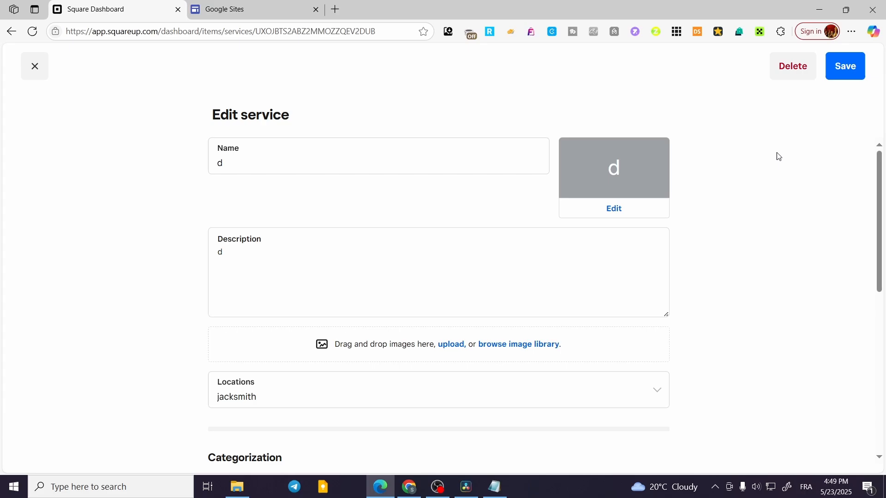
# Scroll to the Variations section and begin adding another variation
pyautogui.scroll(-3)
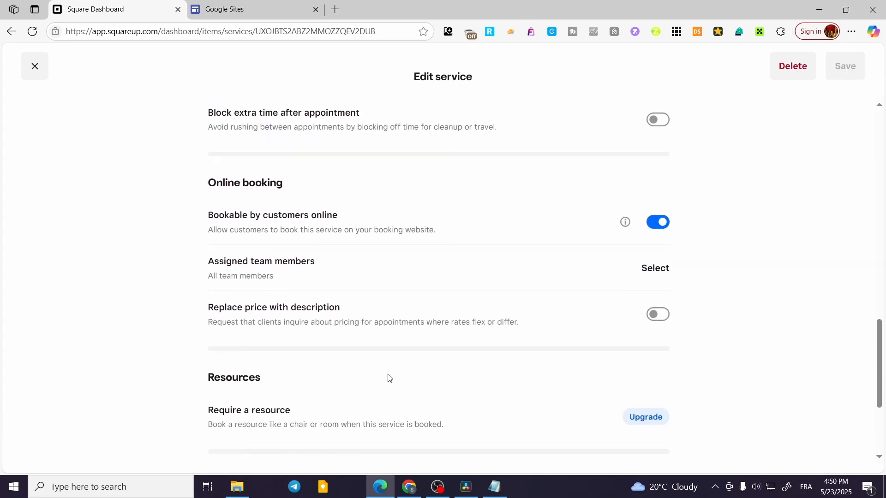
pyautogui.click(650, 321)
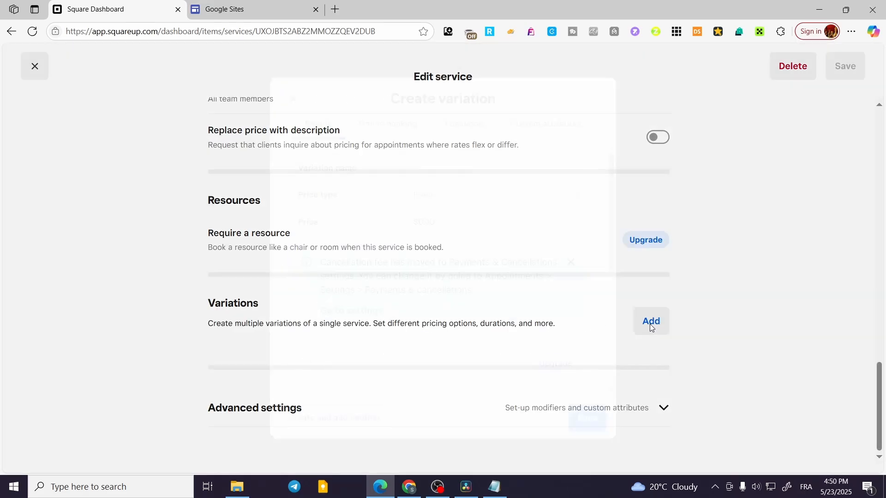
# Set the variation's online pricing description to 'Premium Service "VIP"' and save the variation
pyautogui.click(650, 321)
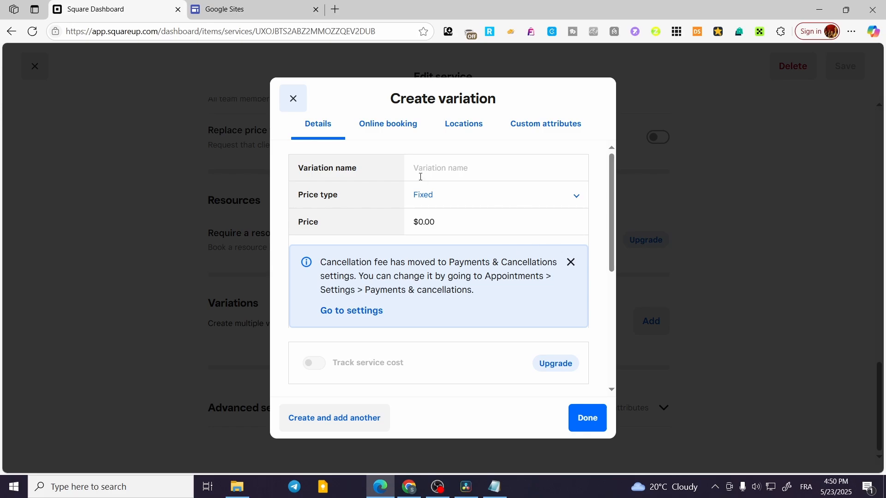
pyautogui.click(388, 124)
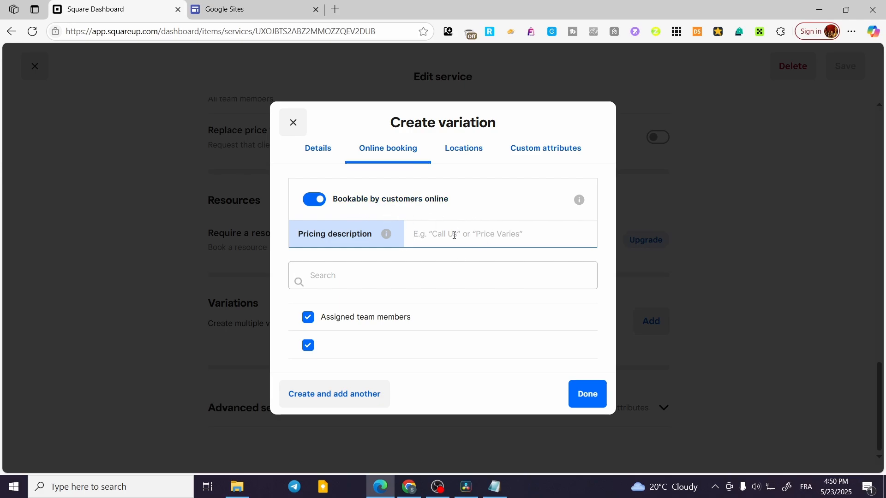
pyautogui.write('Premium Se')
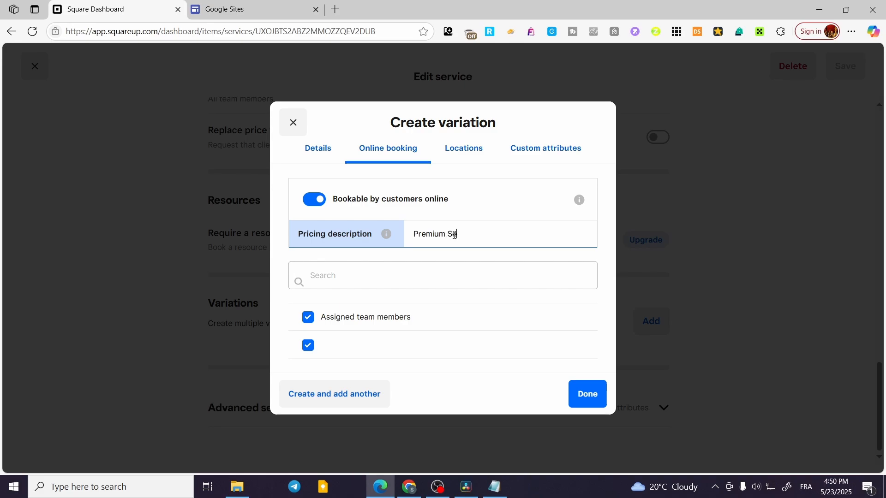
pyautogui.write('rvice')
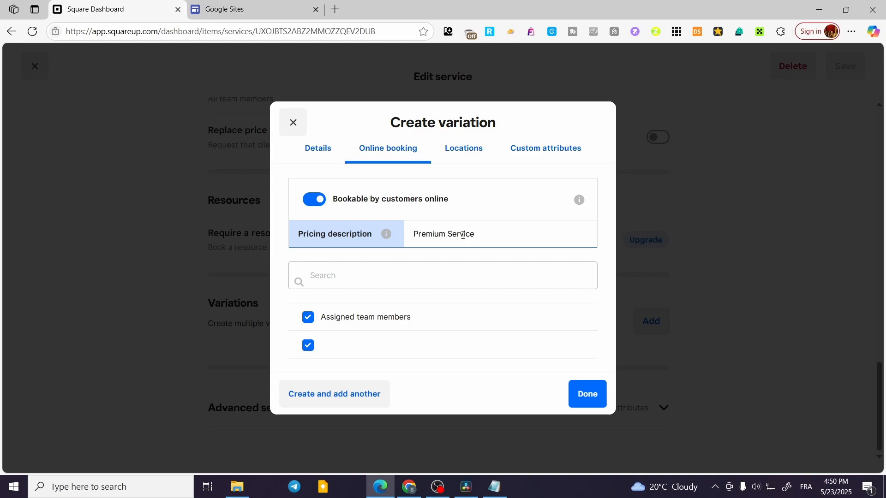
pyautogui.write('"')
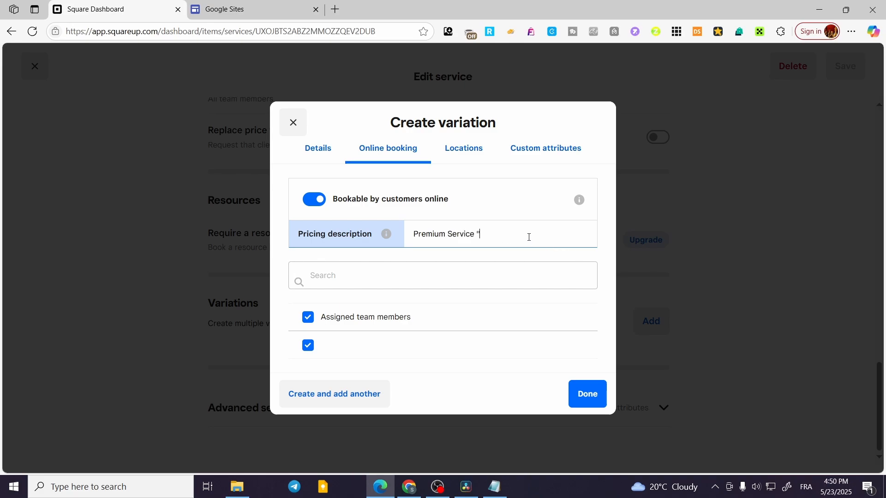
pyautogui.write('VI')
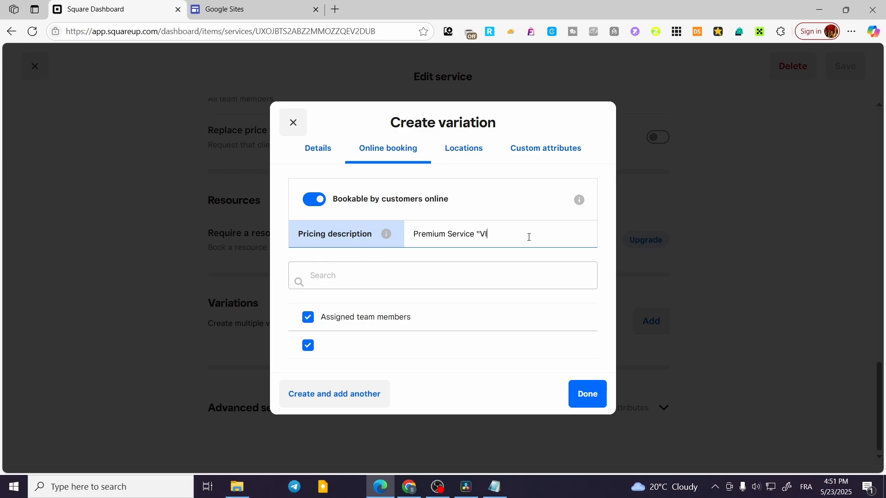
pyautogui.write('IP')
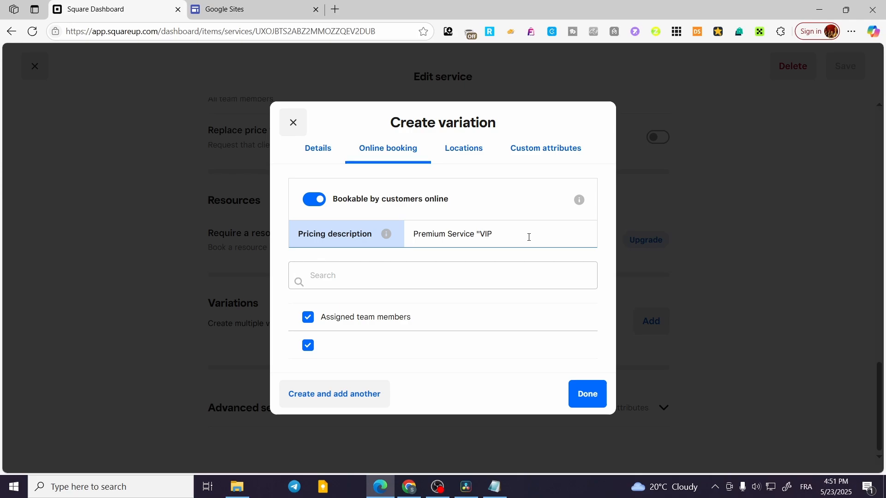
pyautogui.write('3')
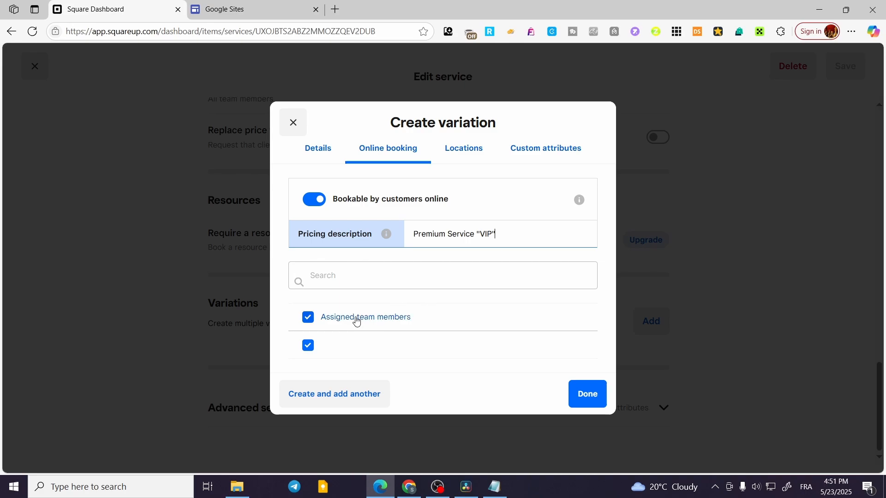
pyautogui.click(442, 275)
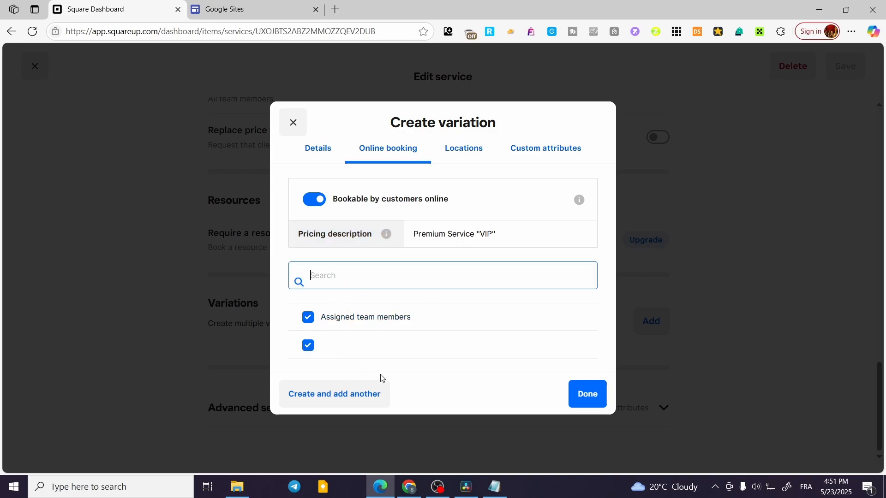
pyautogui.moveTo(559, 374)
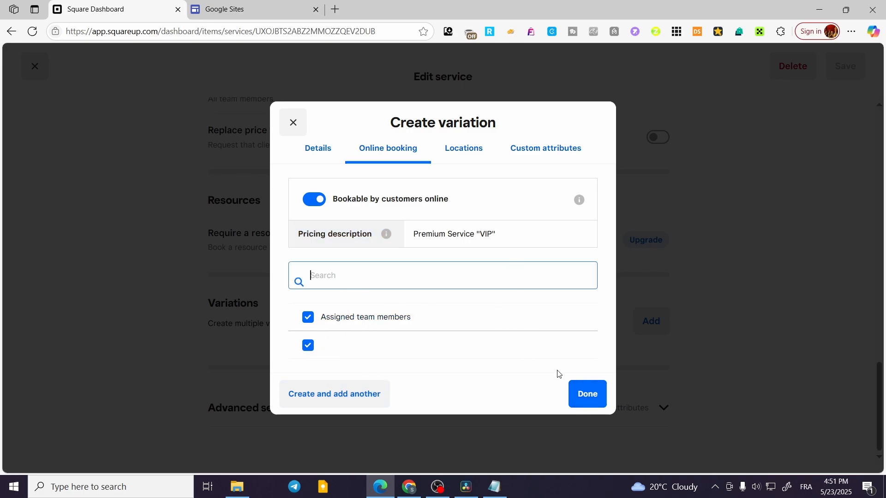
pyautogui.click(587, 393)
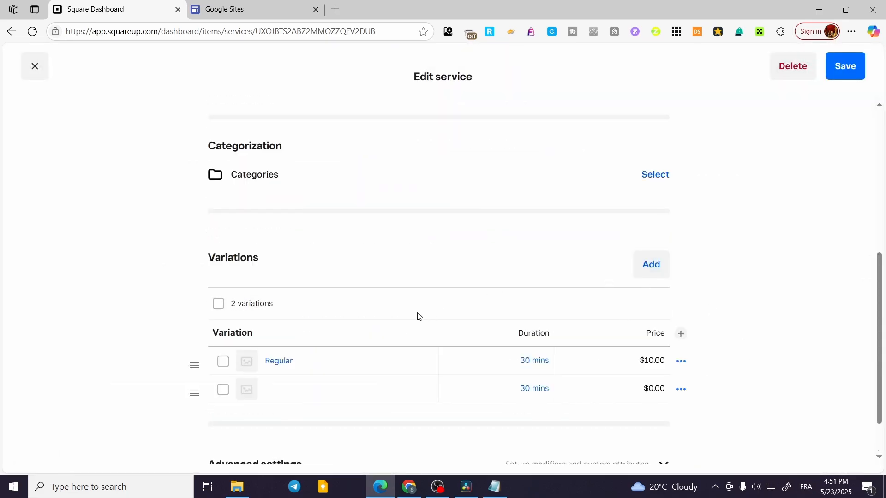
pyautogui.scroll(-3)
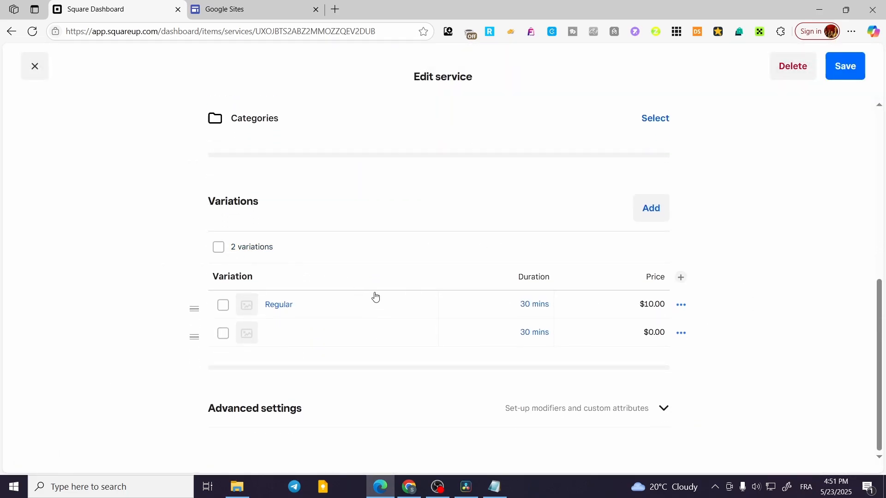
pyautogui.moveTo(271, 337)
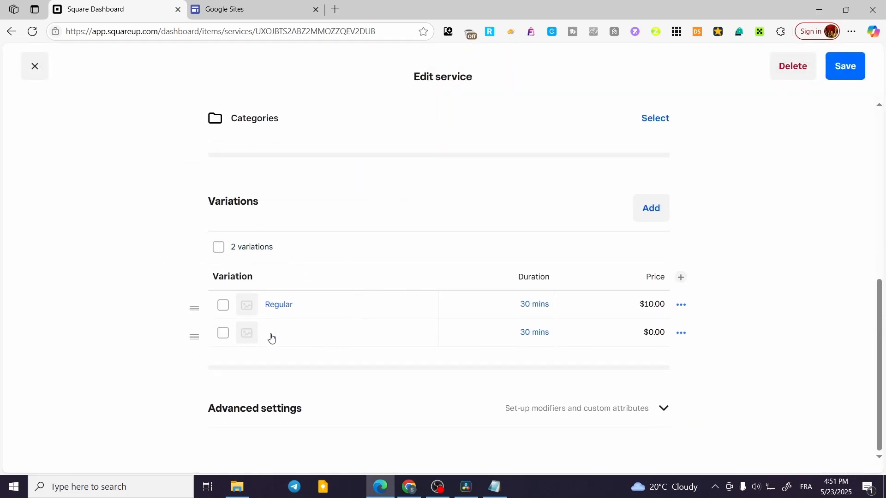
pyautogui.click(272, 333)
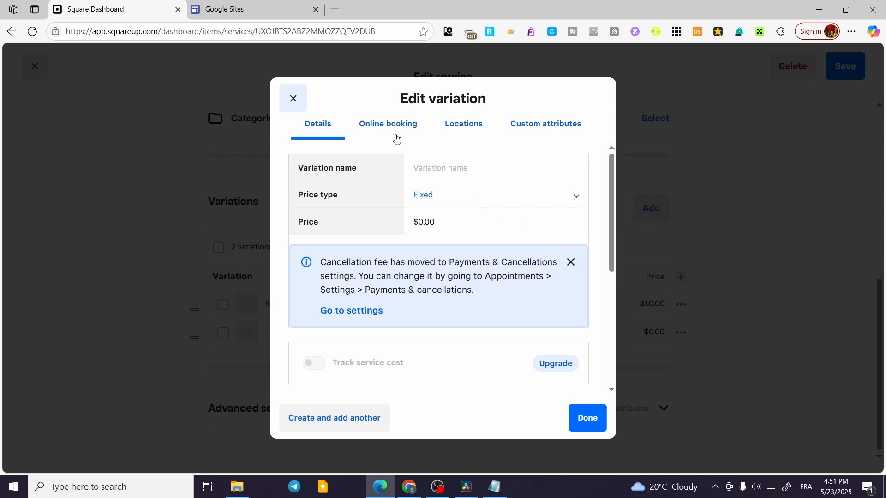
pyautogui.click(388, 124)
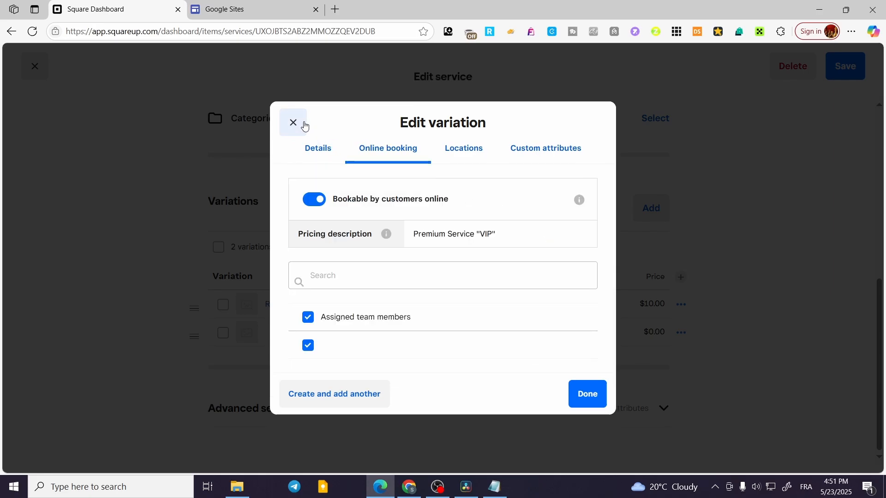
pyautogui.click(292, 122)
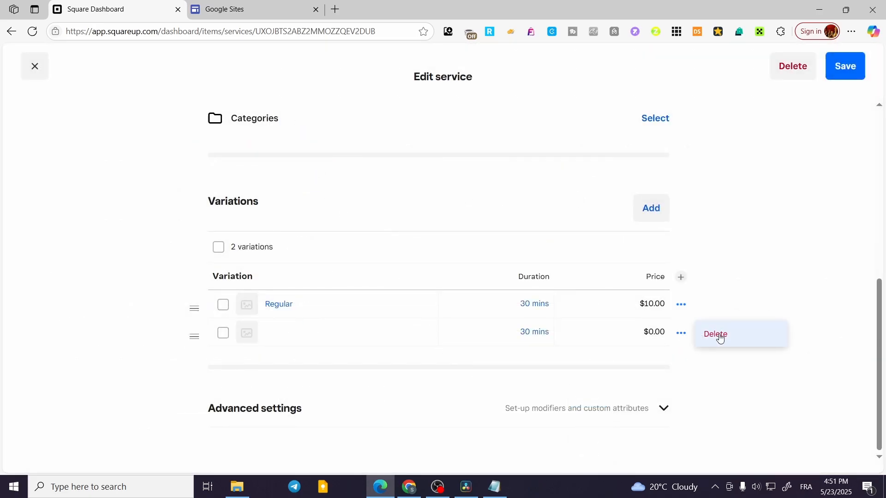
pyautogui.click(681, 305)
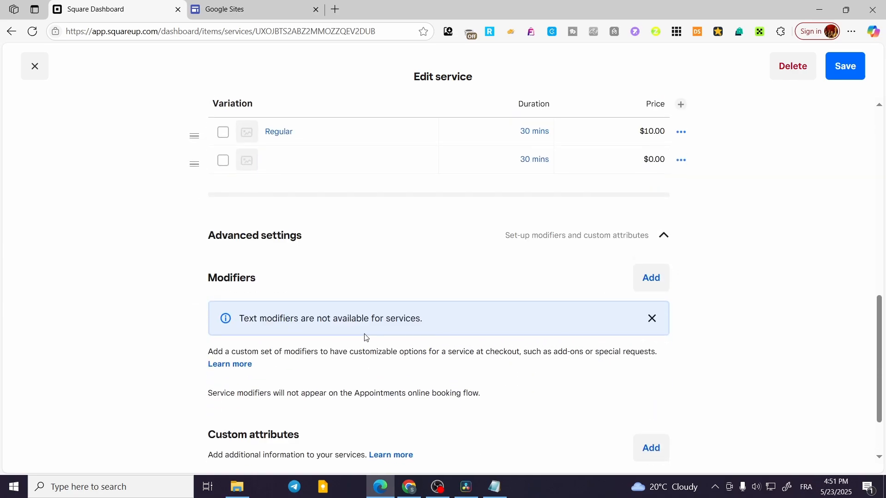
# Open the Add modifiers dialog, try its search box, and close it without adding modifiers
pyautogui.click(650, 277)
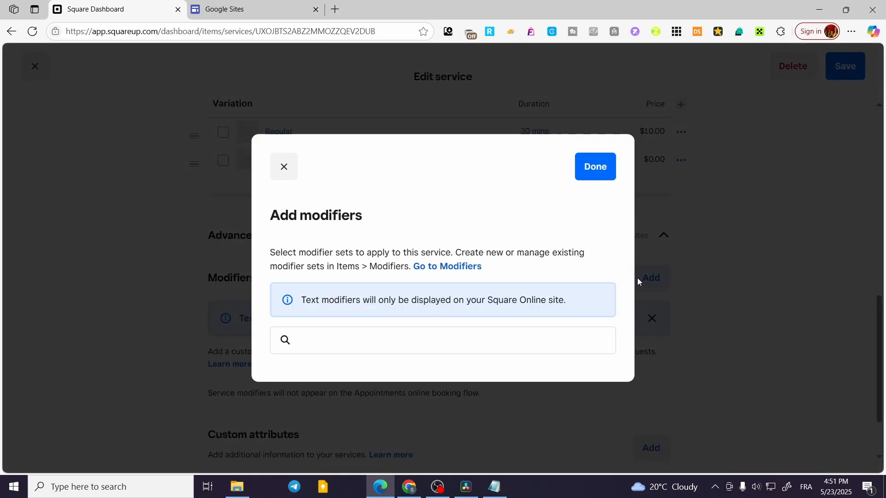
pyautogui.moveTo(314, 279)
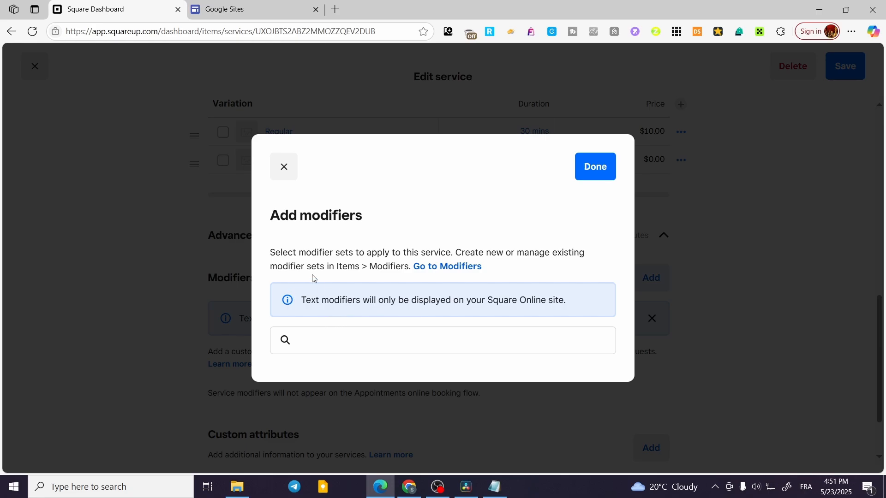
pyautogui.click(442, 340)
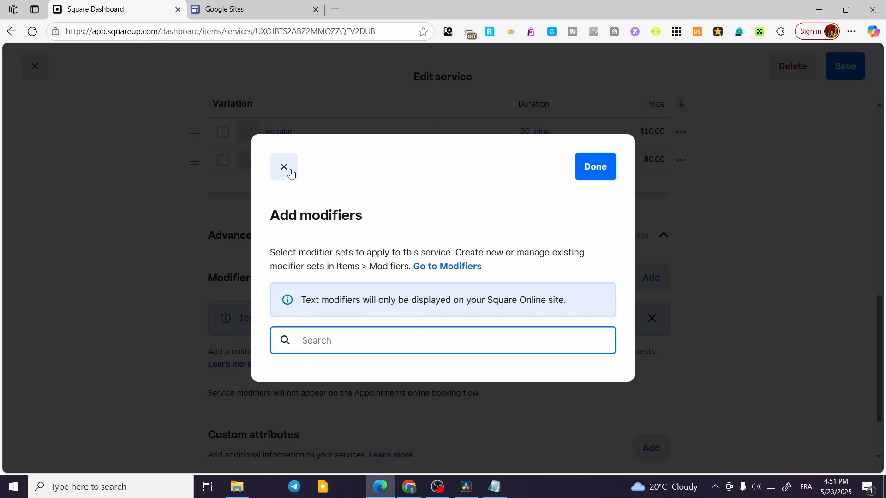
pyautogui.click(283, 167)
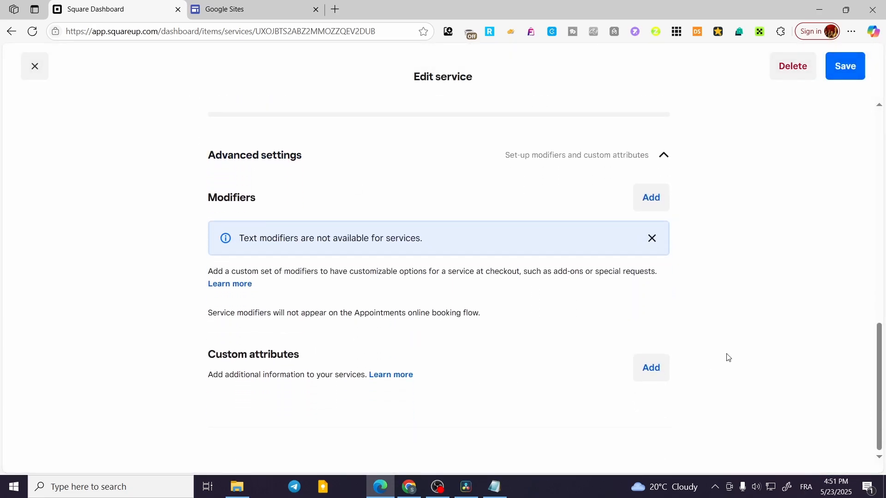
pyautogui.moveTo(720, 309)
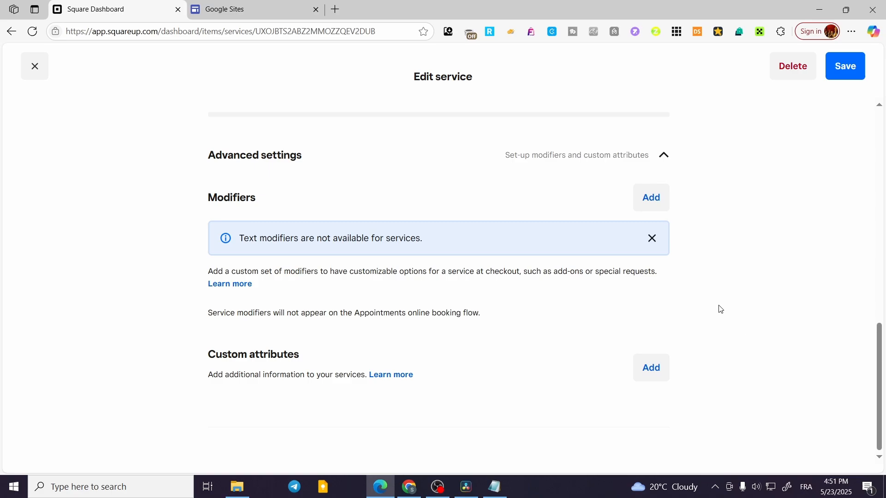
pyautogui.moveTo(729, 295)
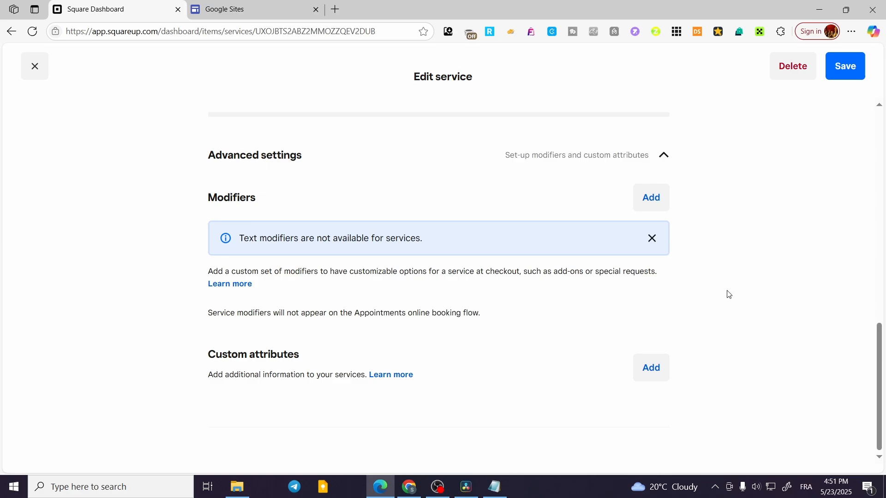
pyautogui.moveTo(458, 294)
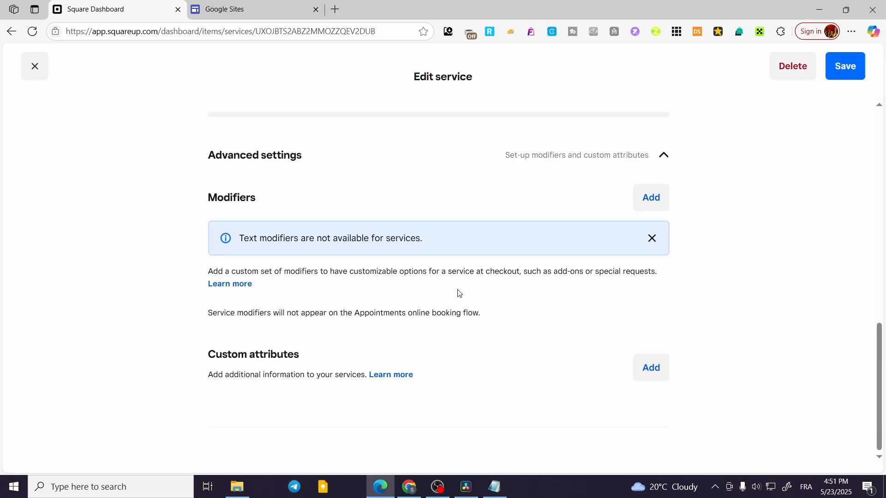